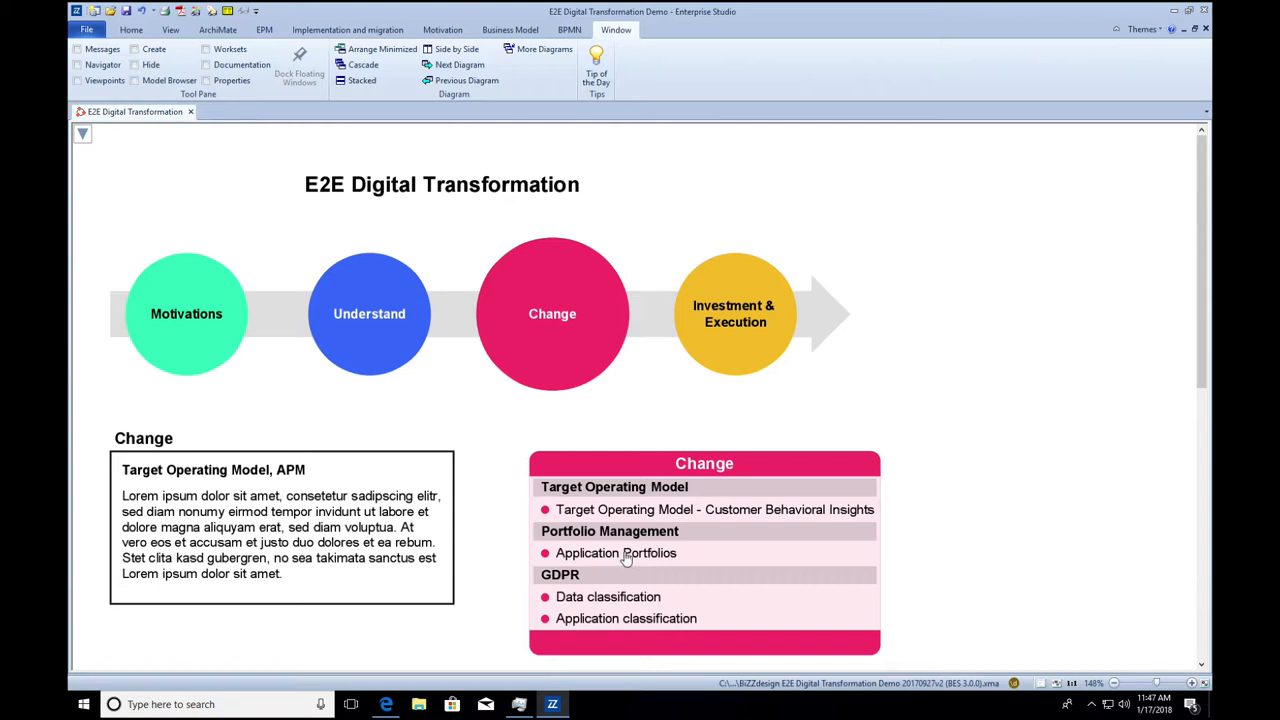
Open the Application Portfolios landscape view from the E2E Digital Transformation landing page
double_click(616, 552)
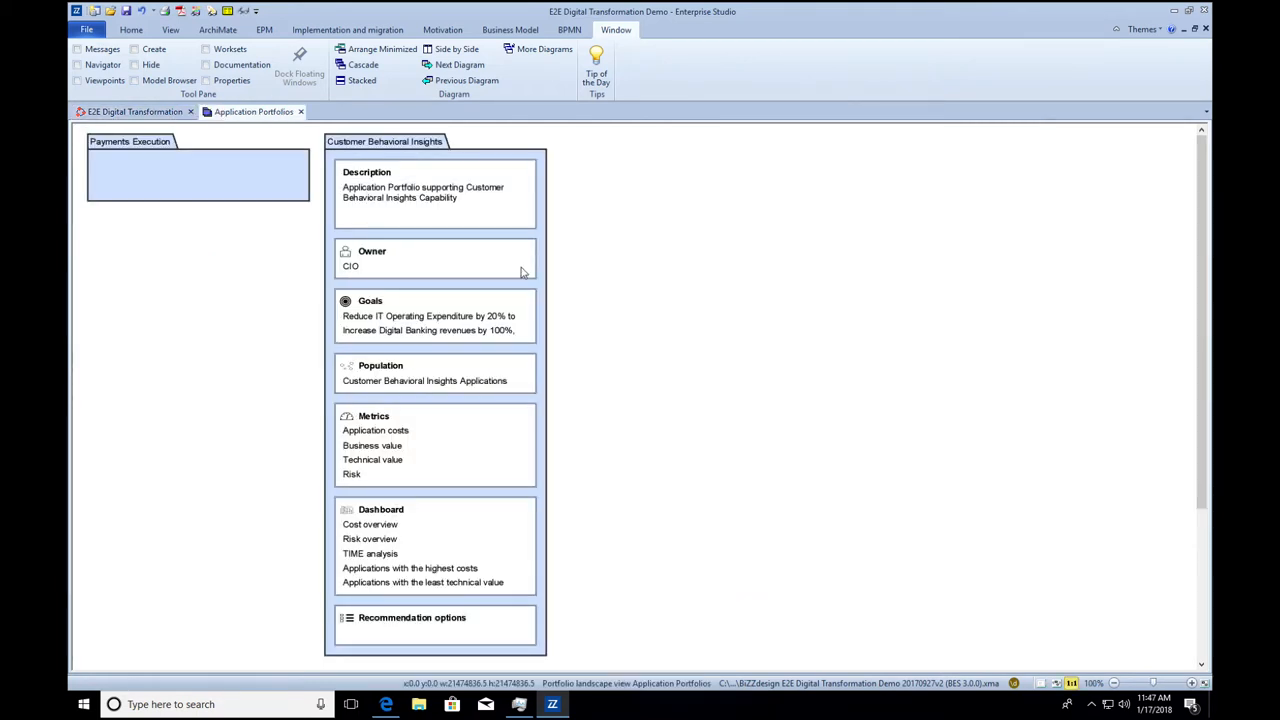
mouse_move(436, 224)
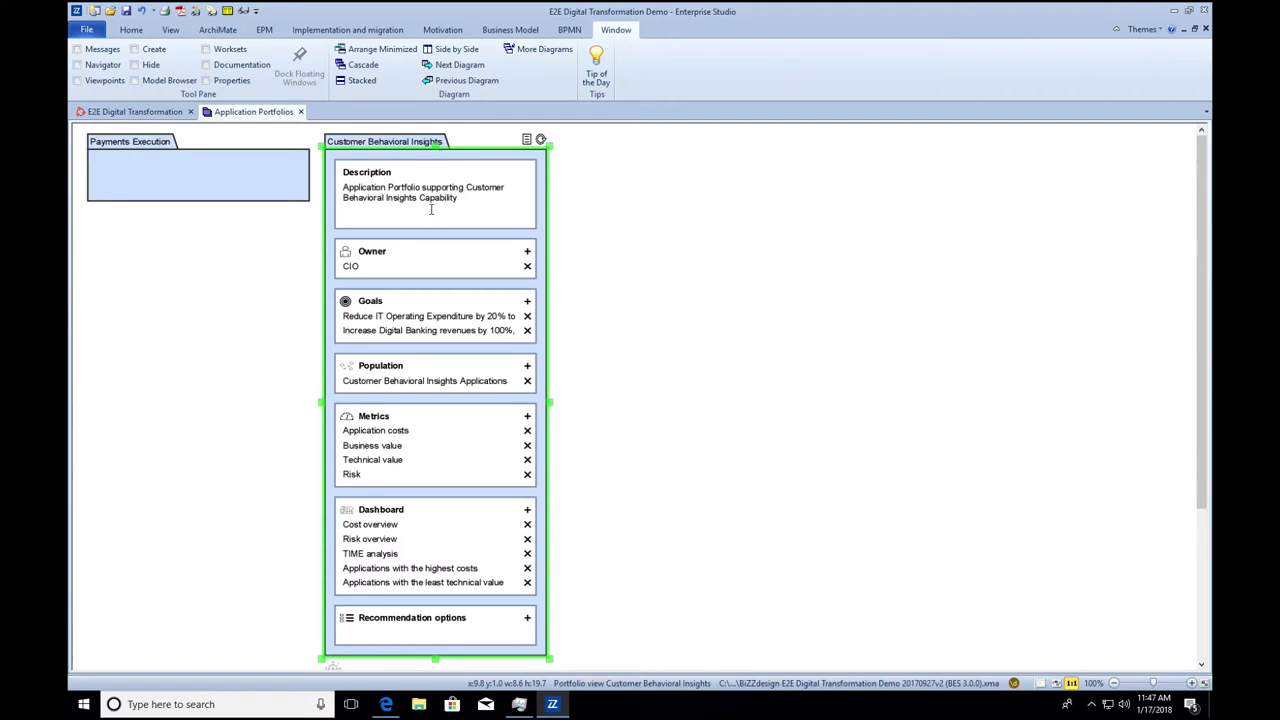
mouse_move(378, 388)
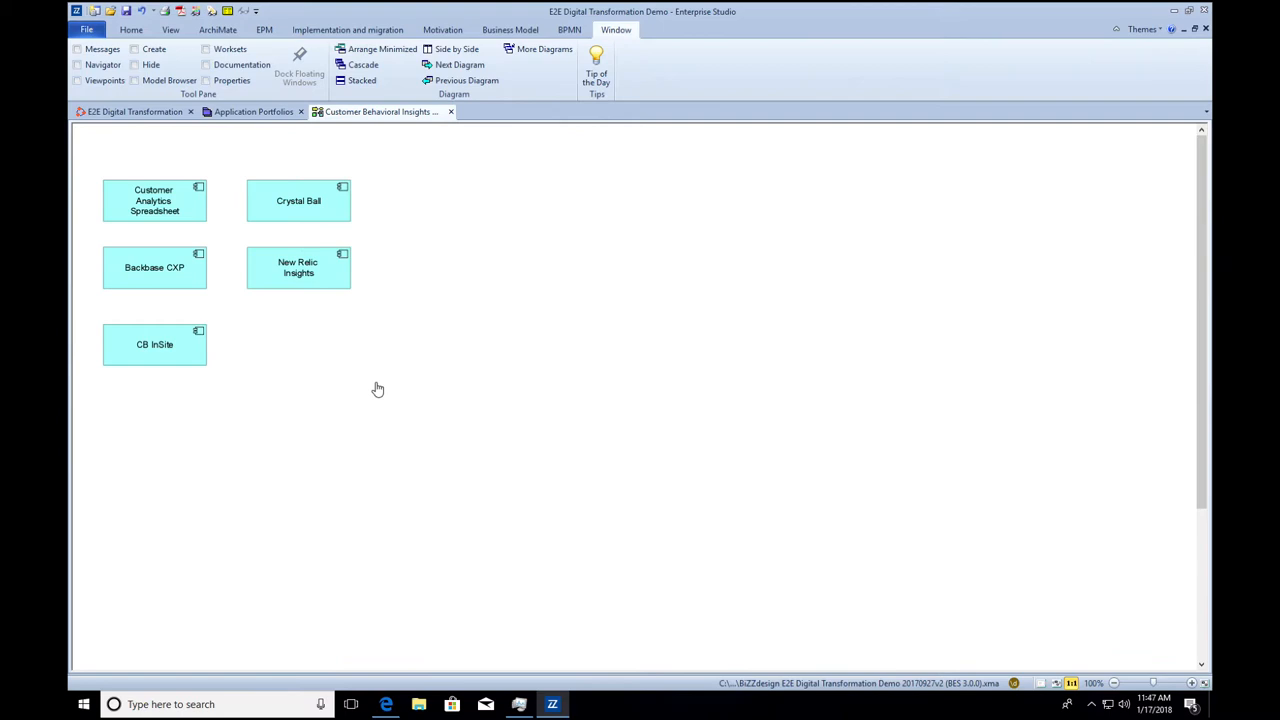
mouse_move(284, 338)
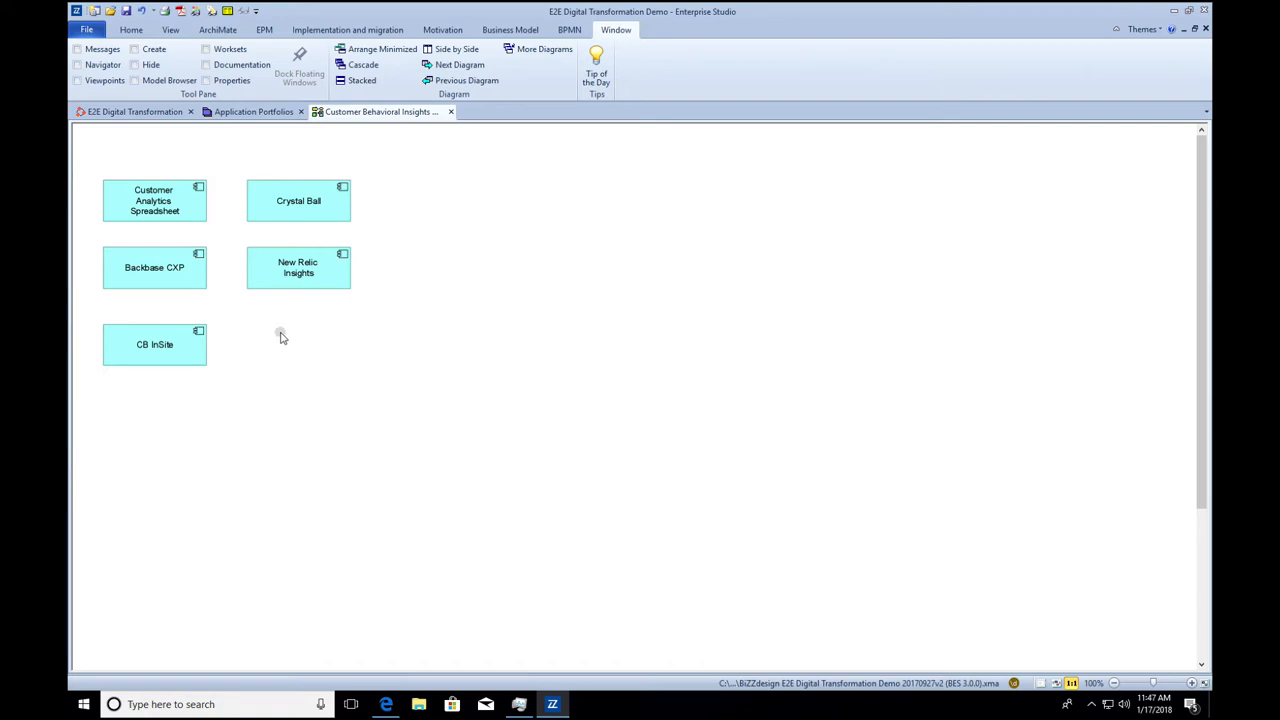
Add a new Application component named Demo APP to the Customer Behavioral Insights population and close the diagram
left_click(280, 336)
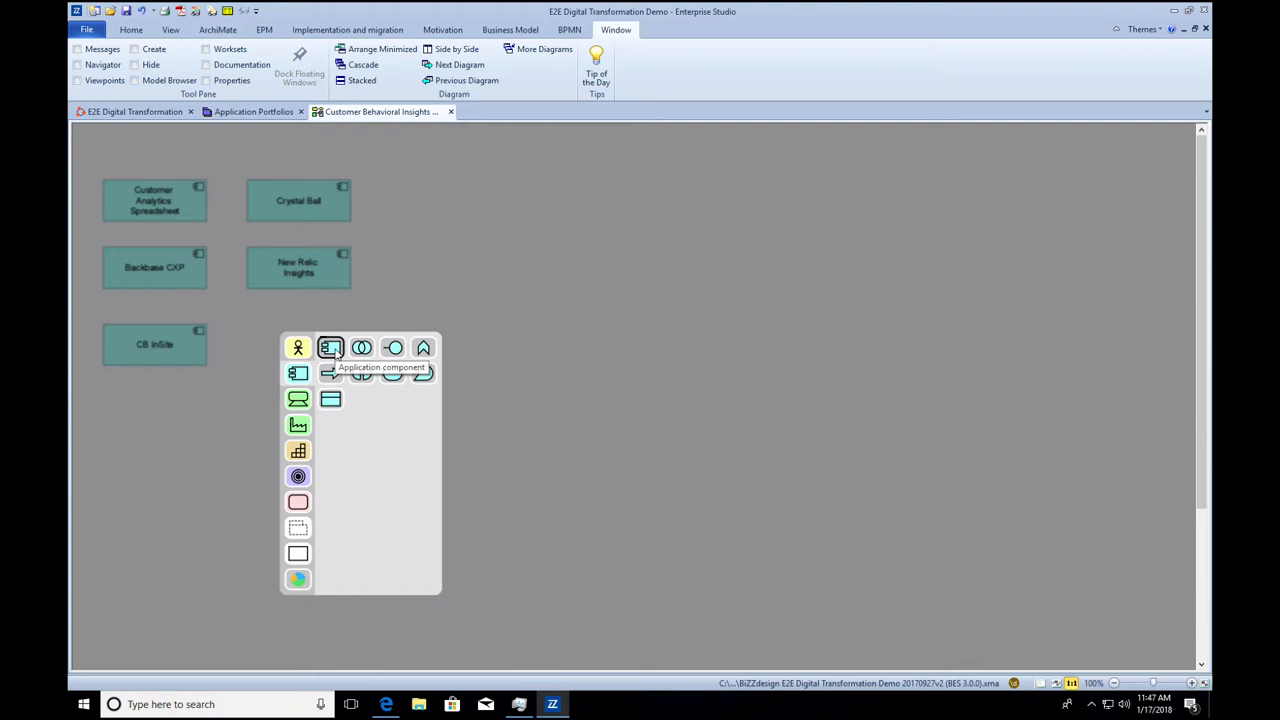
left_click(330, 348)
type("Demo APP")
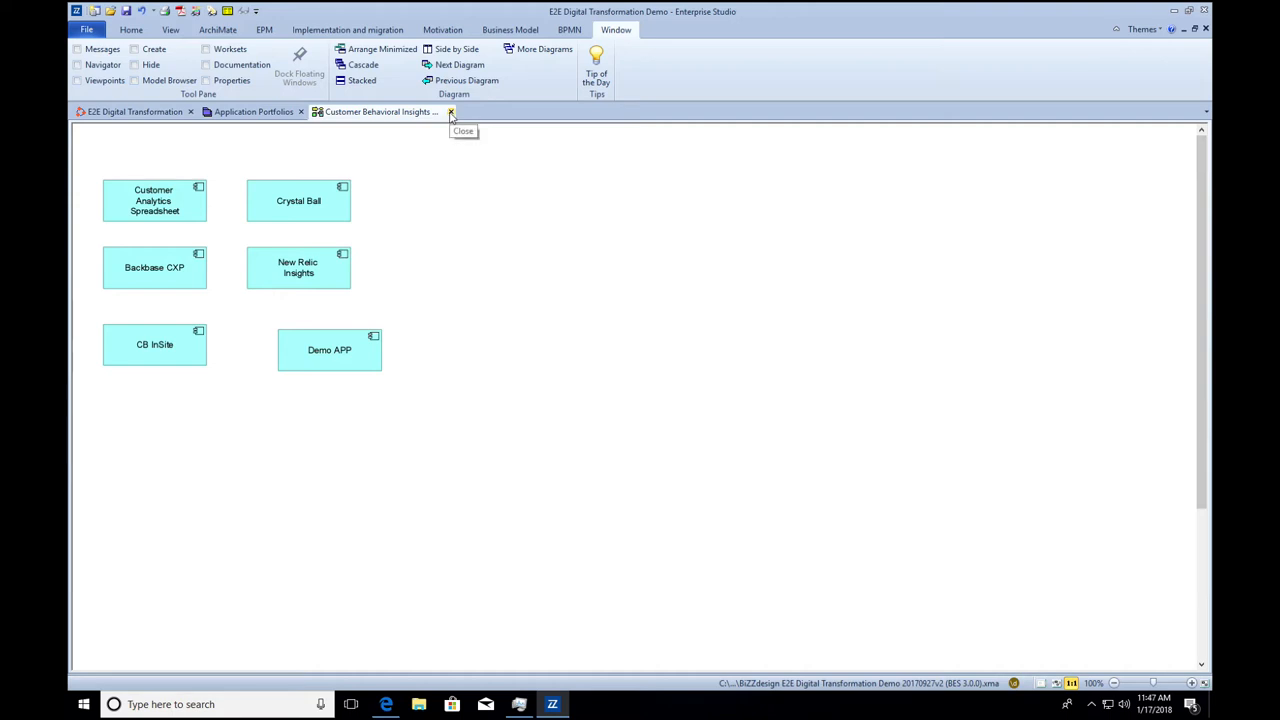
left_click(450, 112)
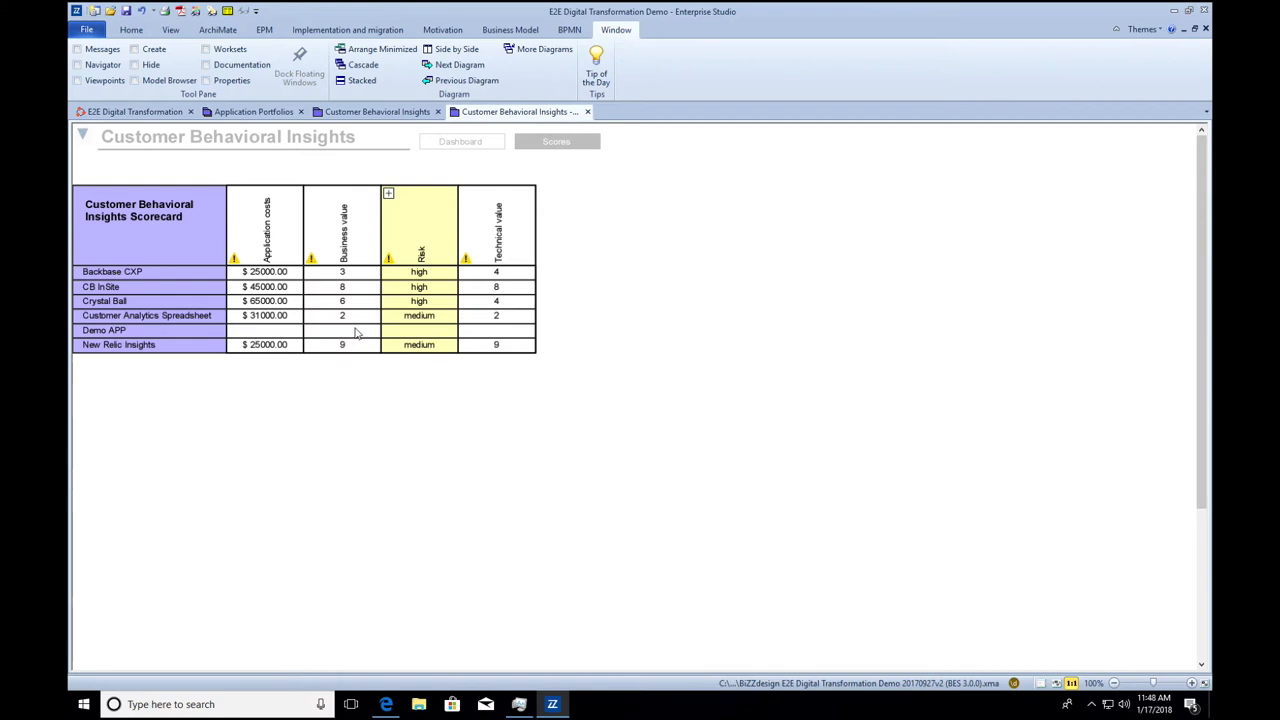
mouse_move(364, 330)
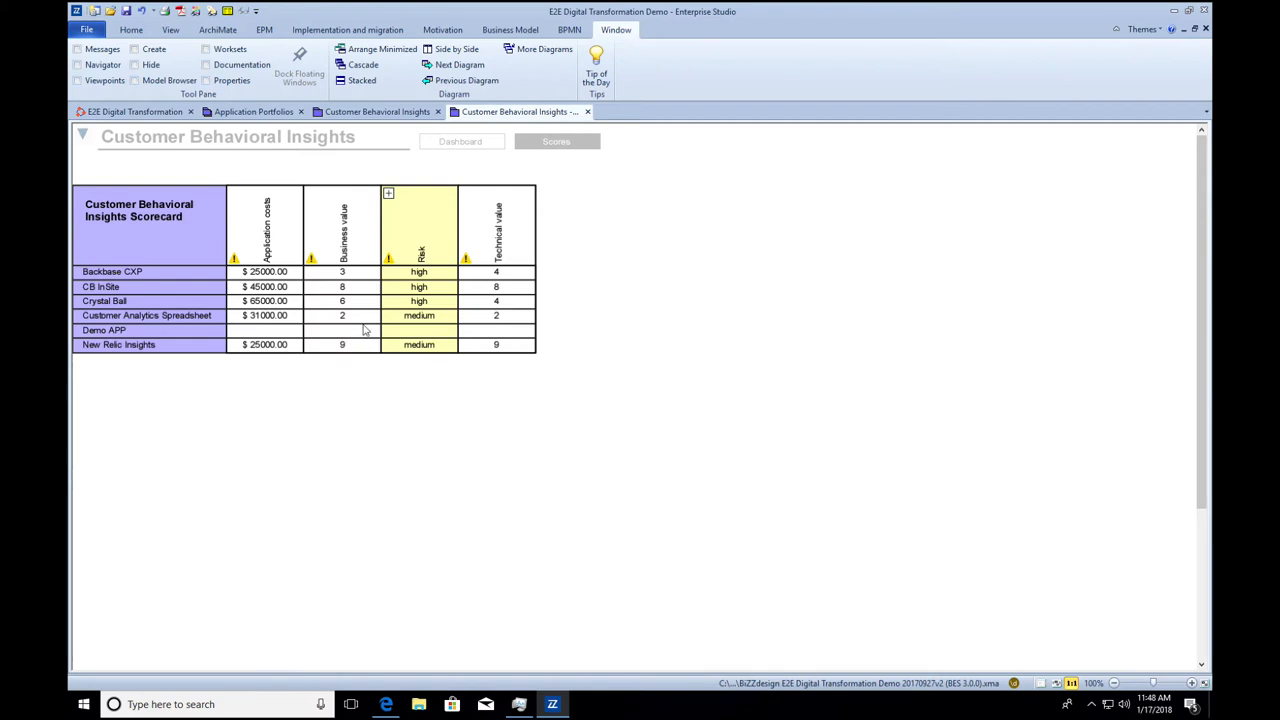
In scorecard edit mode, give Demo APP technical value 4 and extreme risk impact
left_click(82, 136)
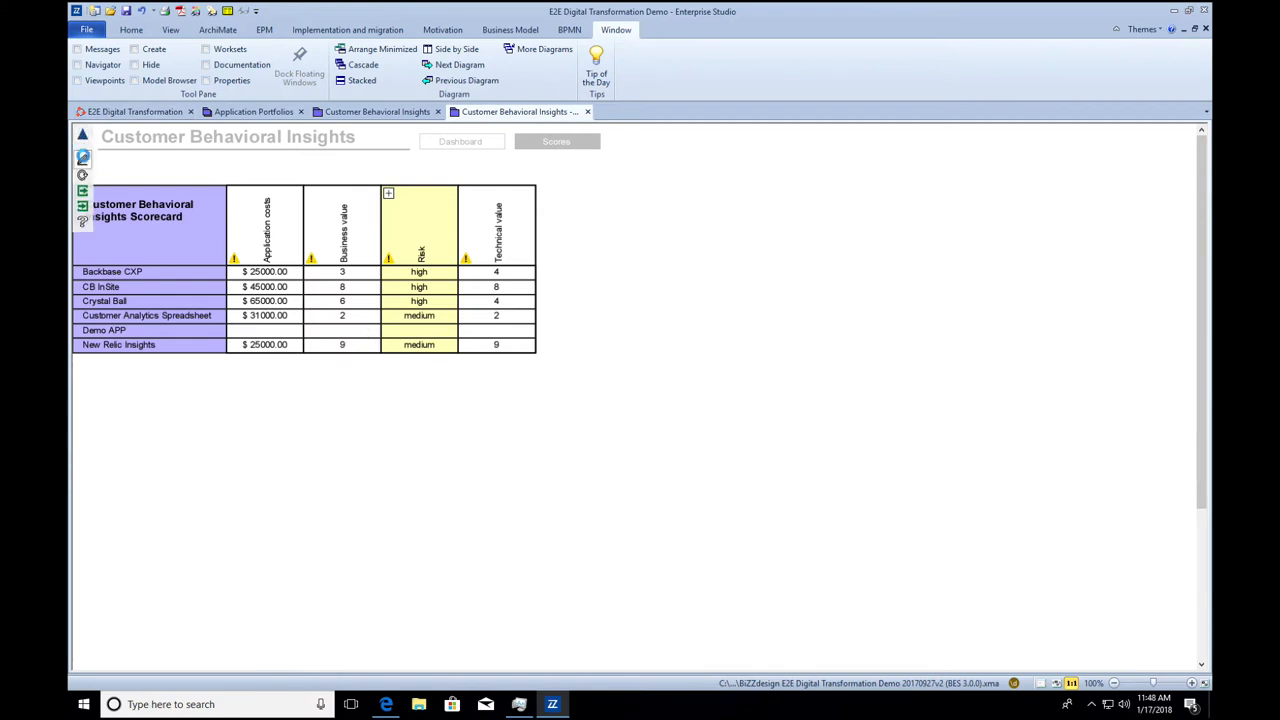
left_click(374, 344)
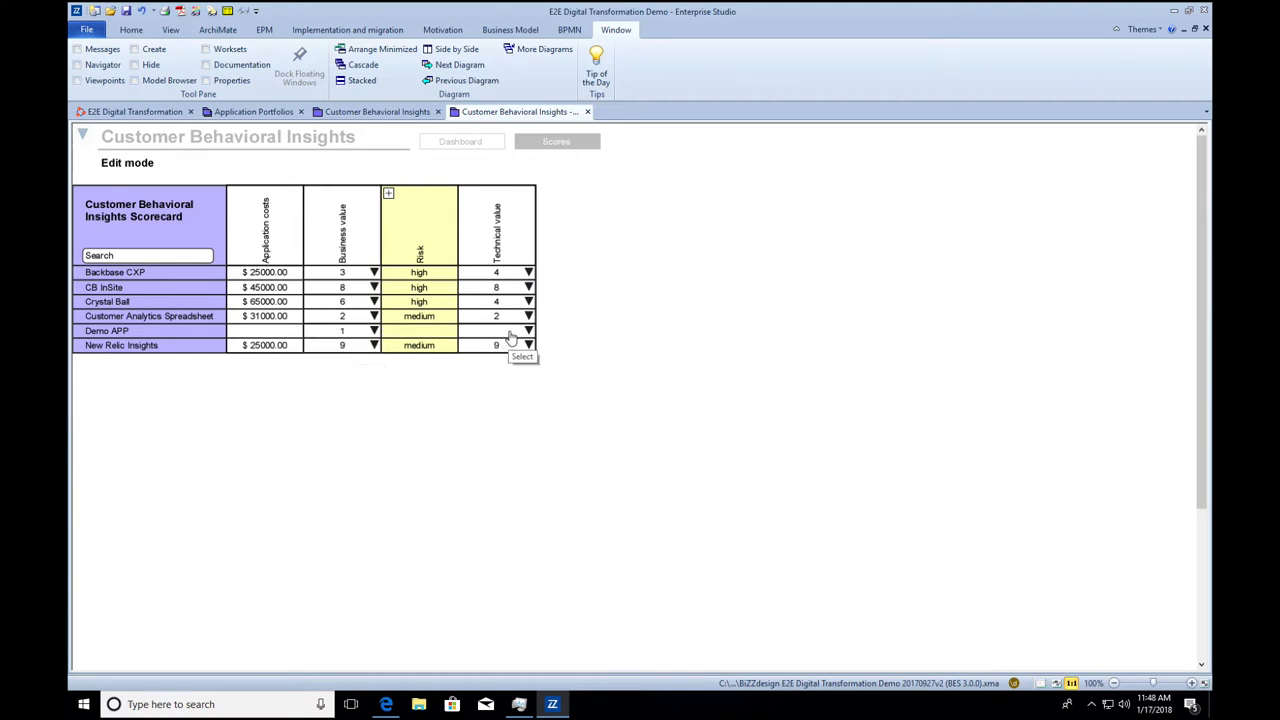
left_click(528, 332)
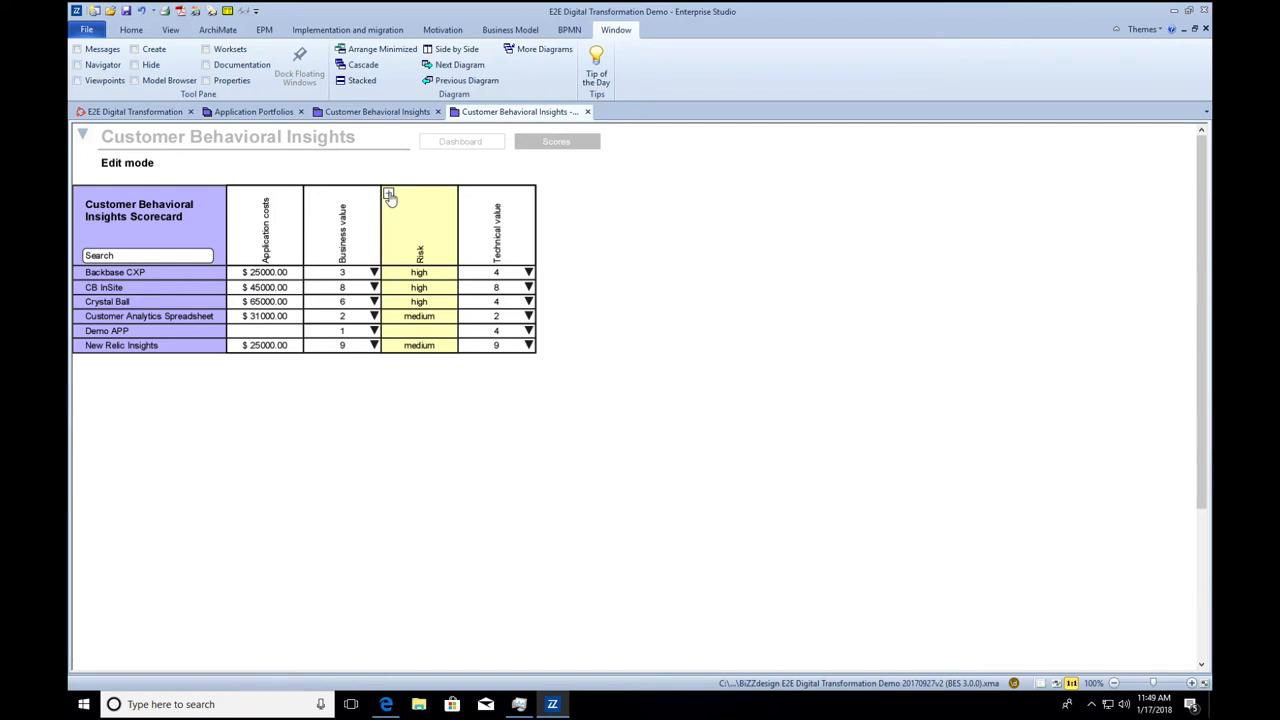
left_click(388, 192)
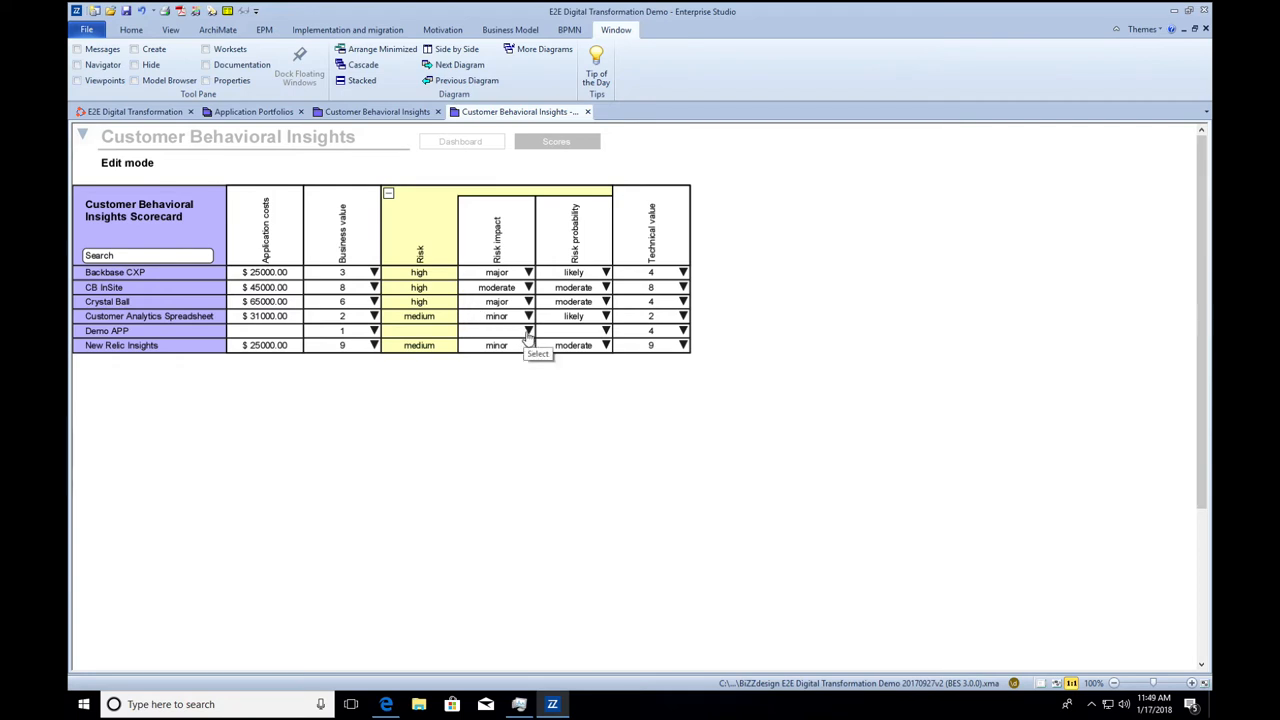
left_click(528, 332)
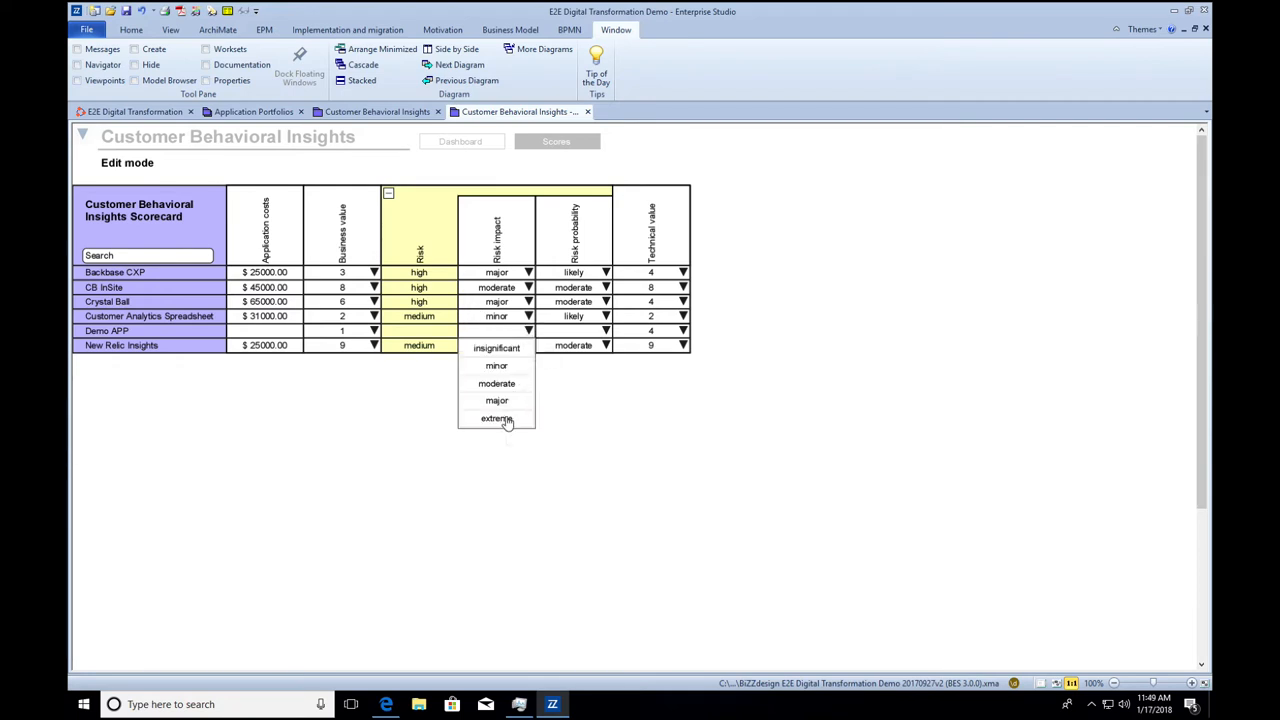
left_click(496, 418)
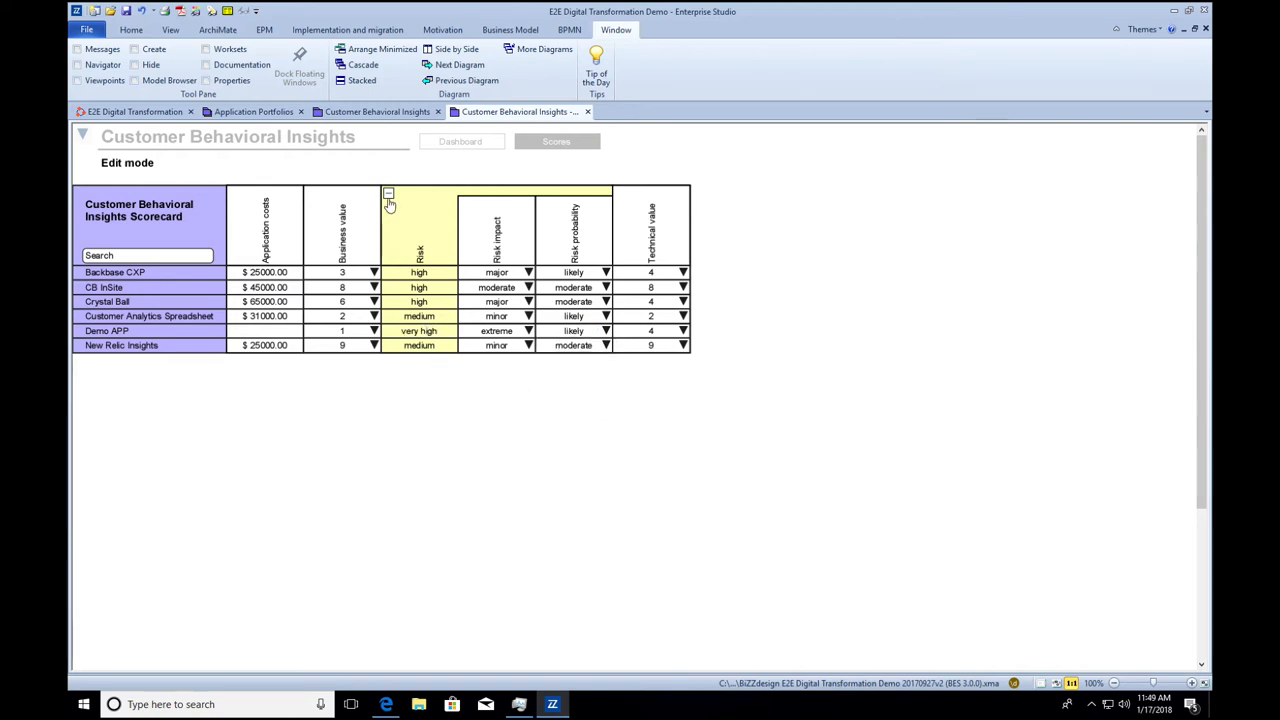
left_click(388, 192)
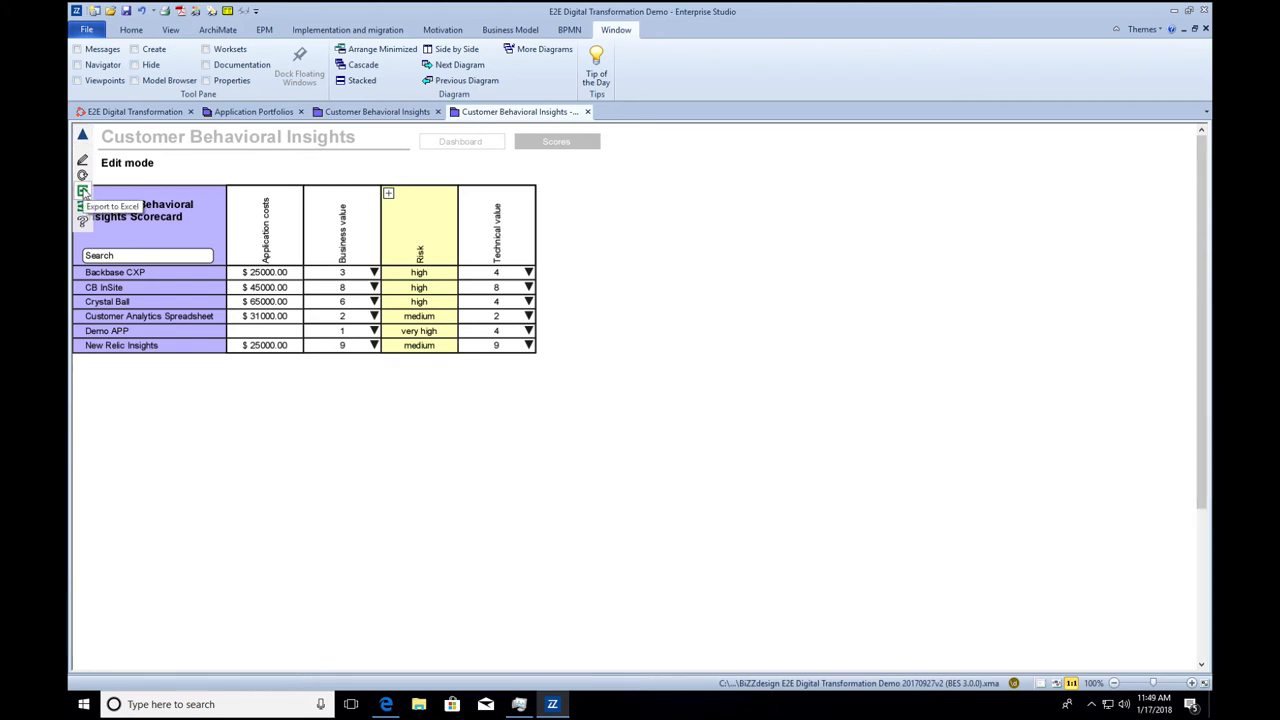
Export the scorecard to Excel and save the exported file
left_click(82, 190)
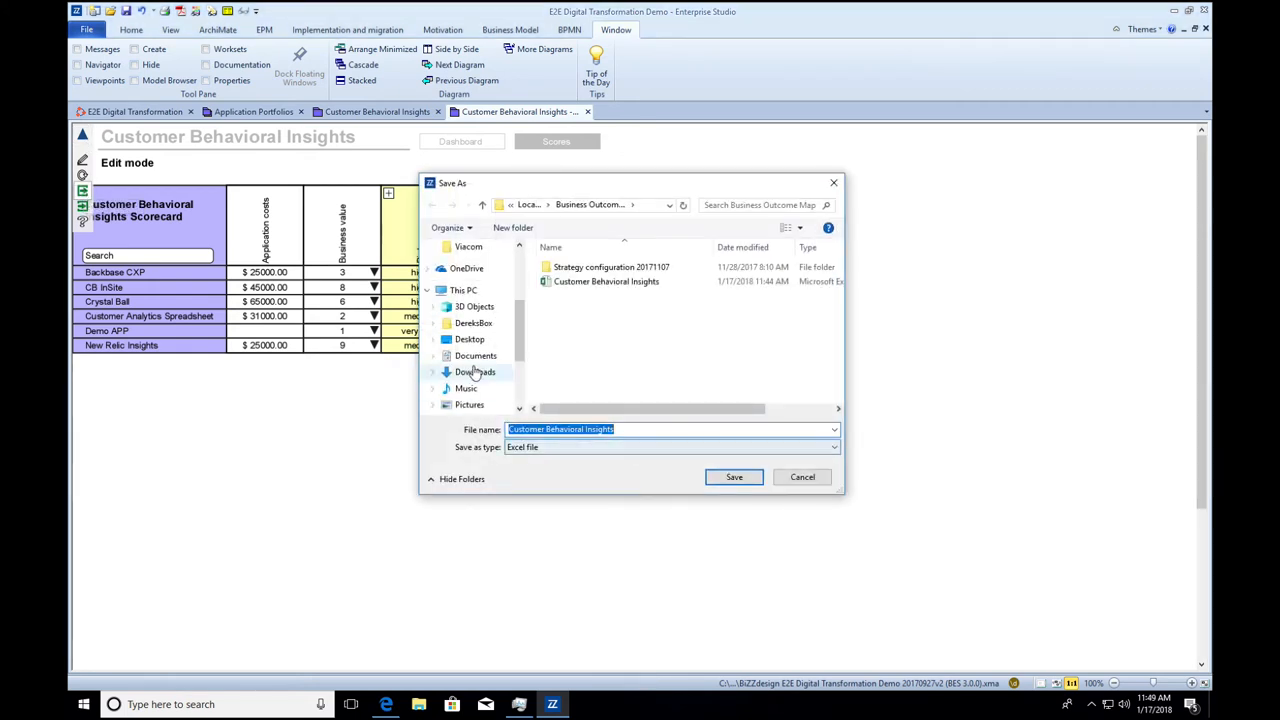
left_click(734, 476)
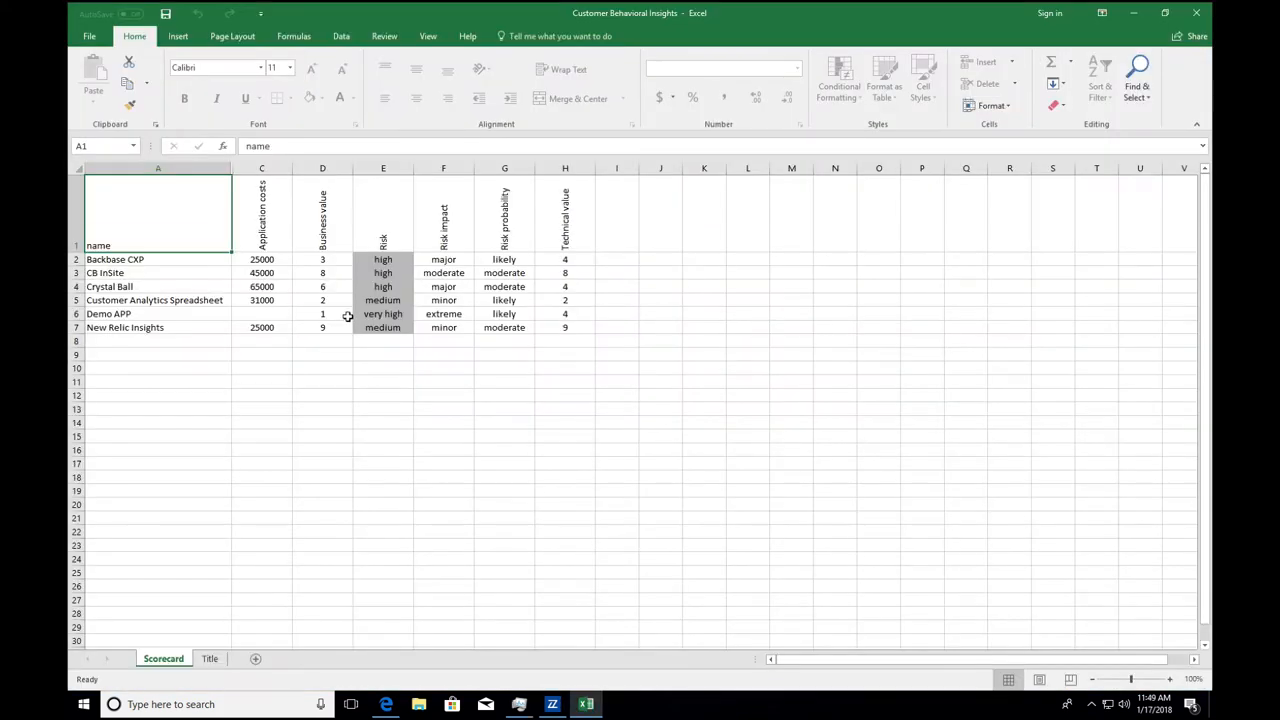
In Excel keep Demo APP's business value 1, enter application cost 99999 and dismiss the protected-sheet warning
left_click(322, 312)
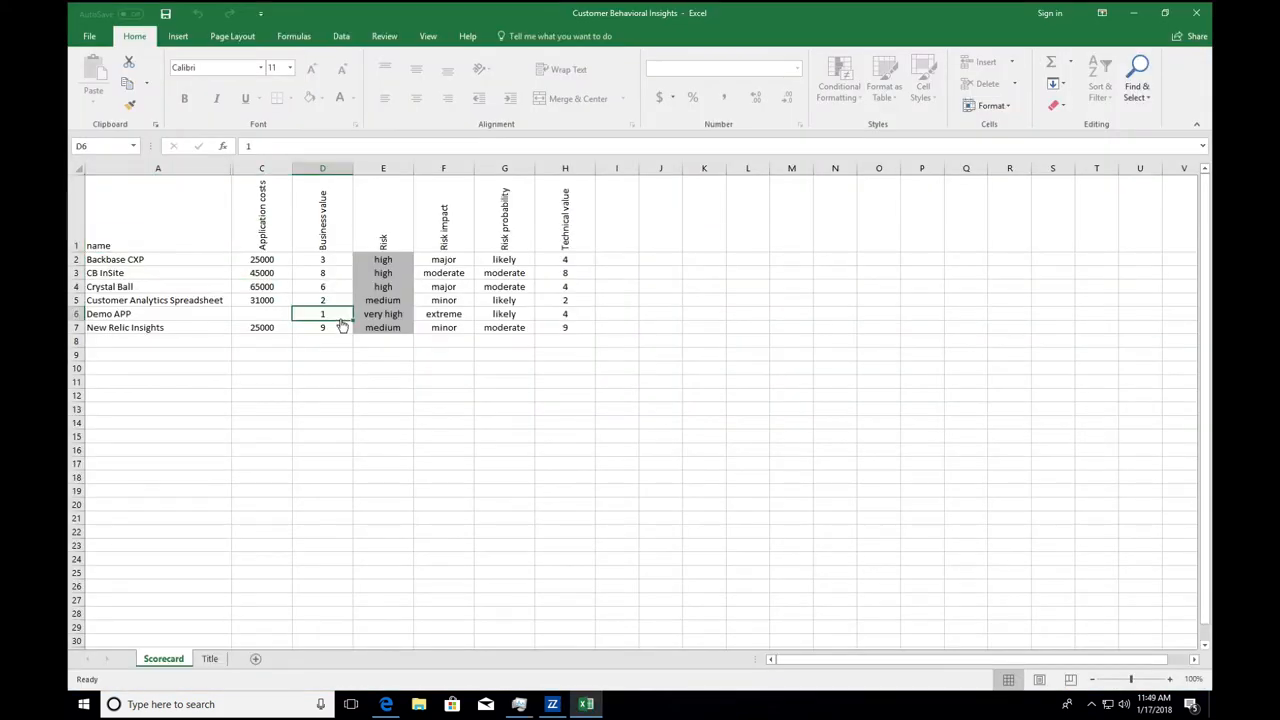
left_click(356, 312)
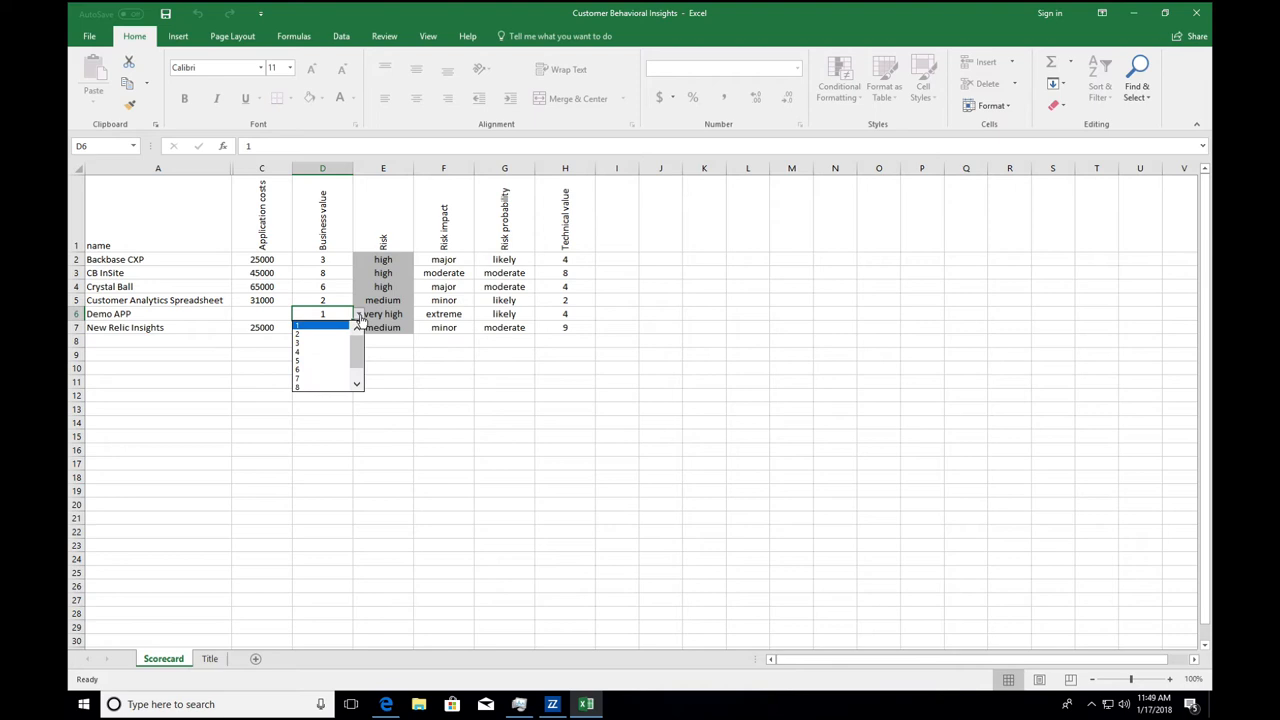
left_click(322, 322)
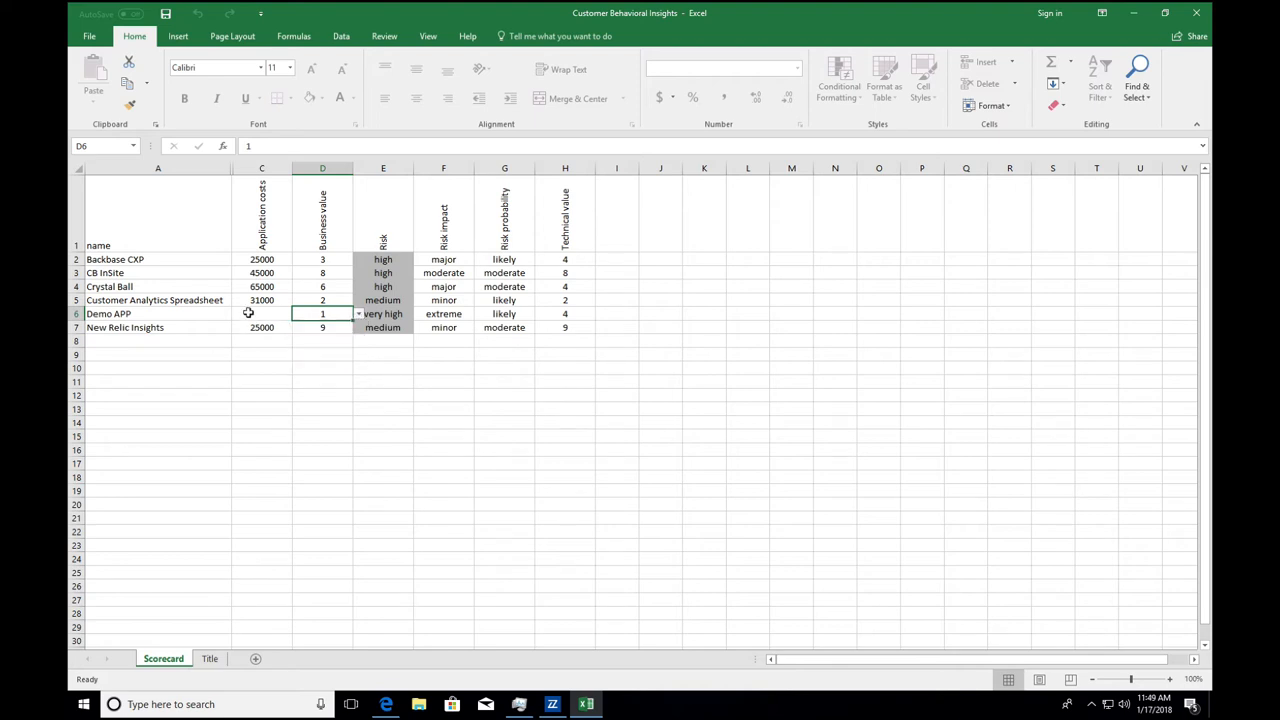
left_click(260, 312)
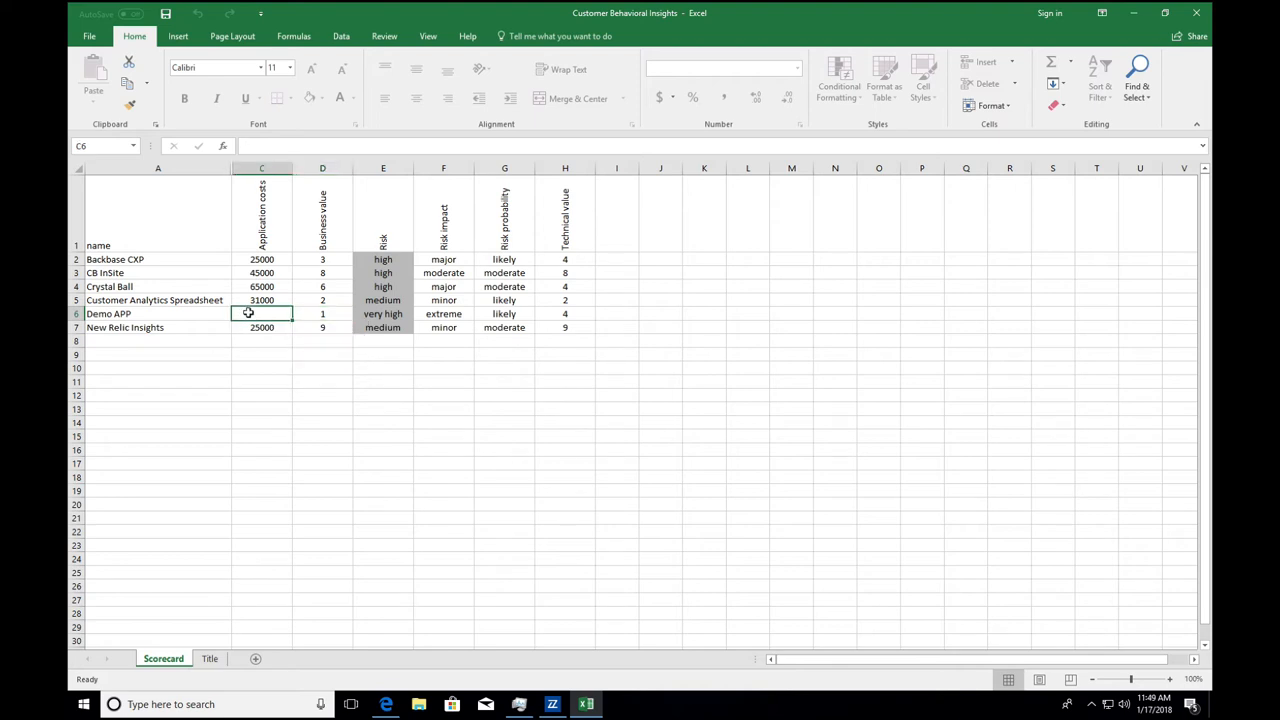
type("99999")
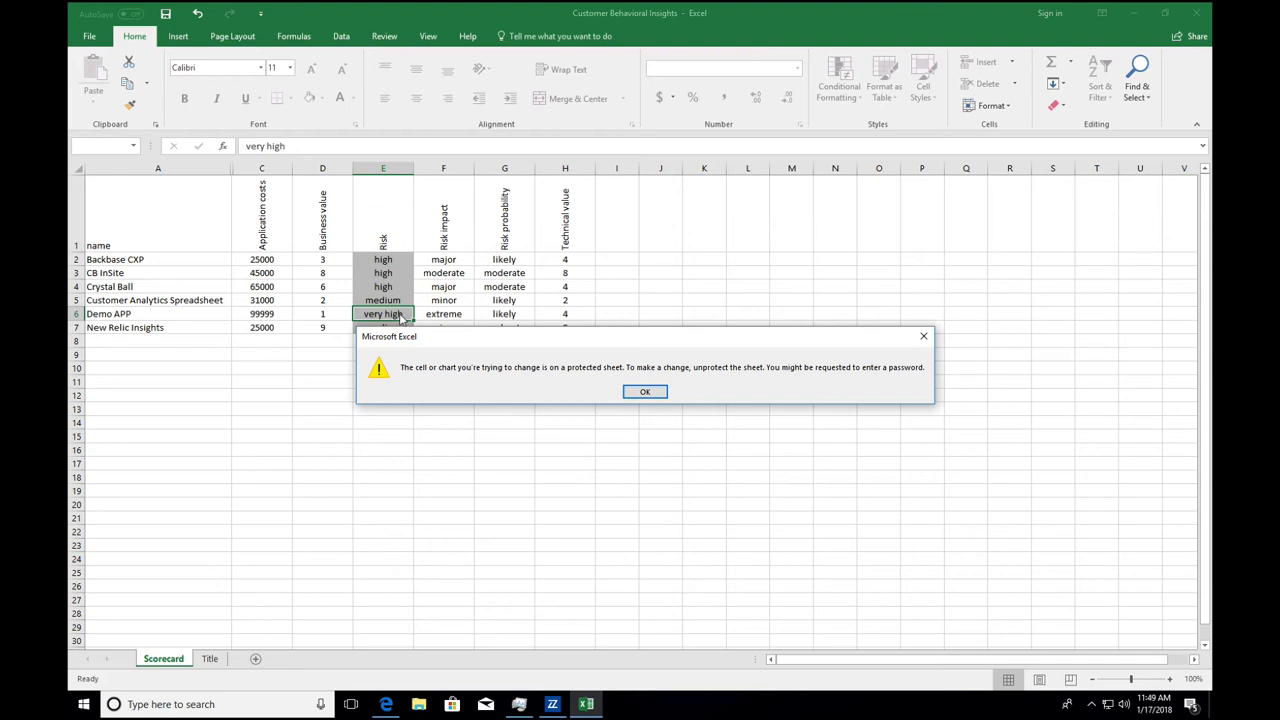
left_click(644, 390)
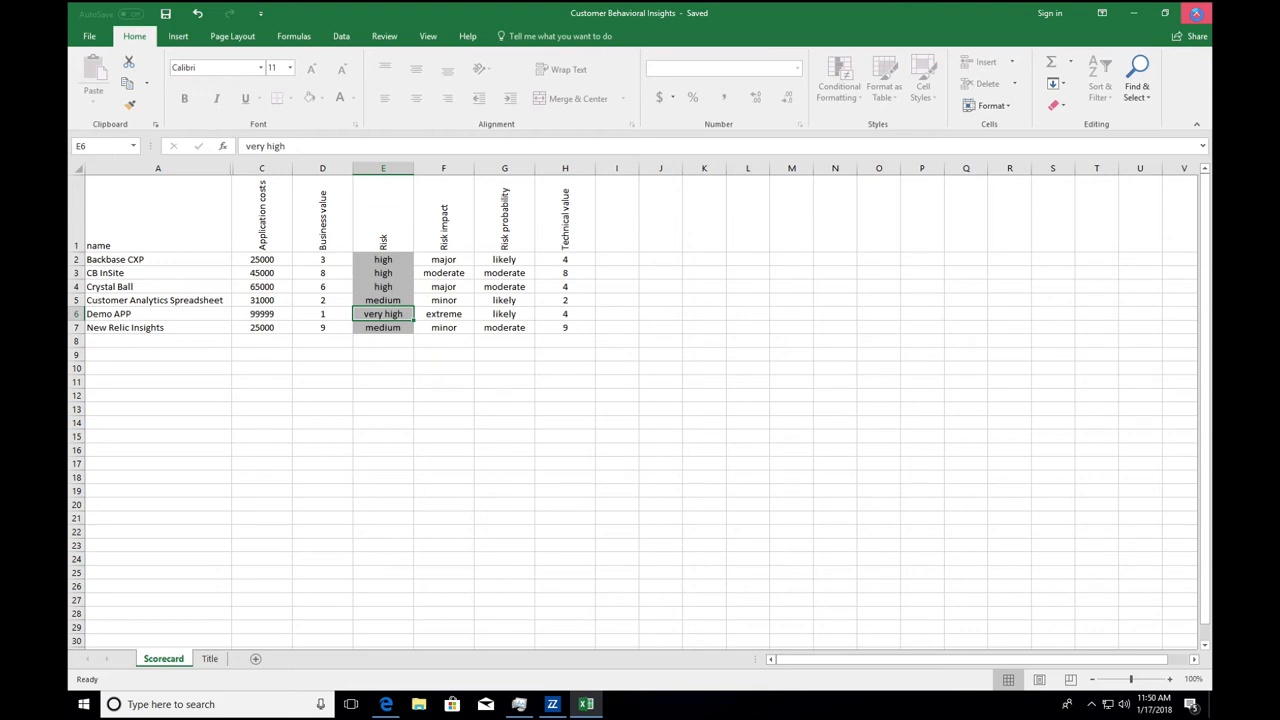
left_click(552, 704)
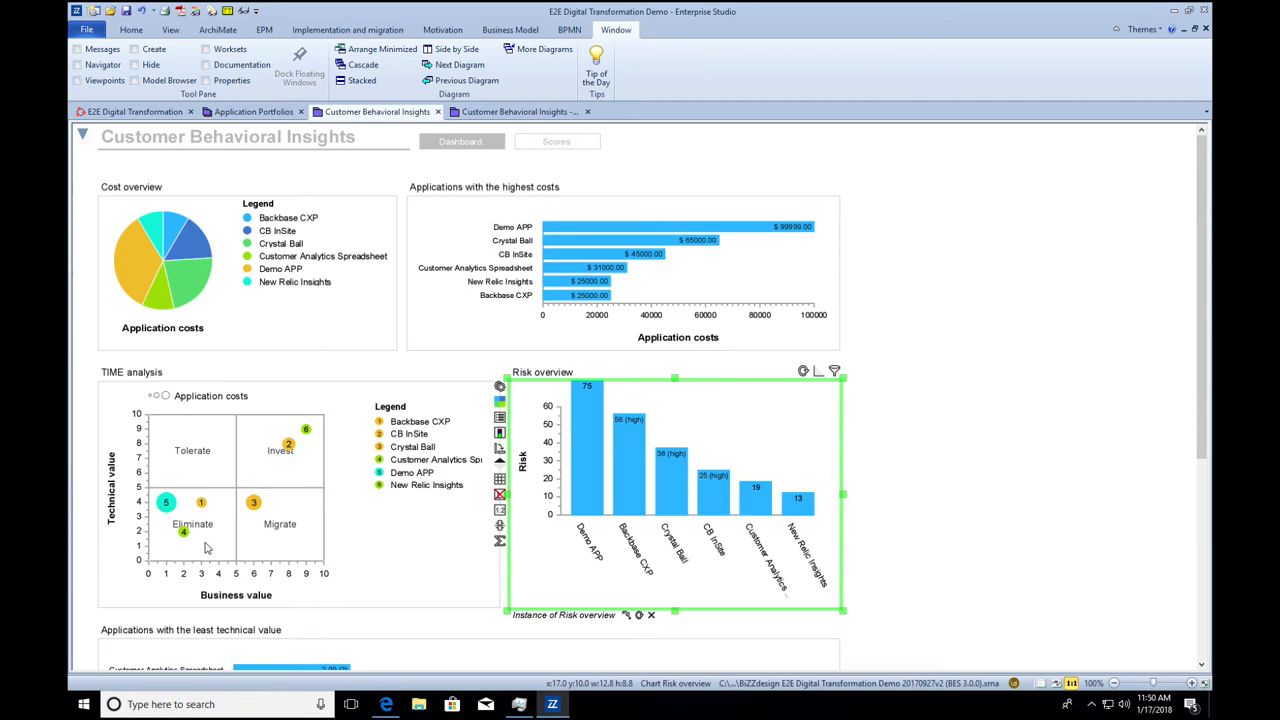
mouse_move(670, 168)
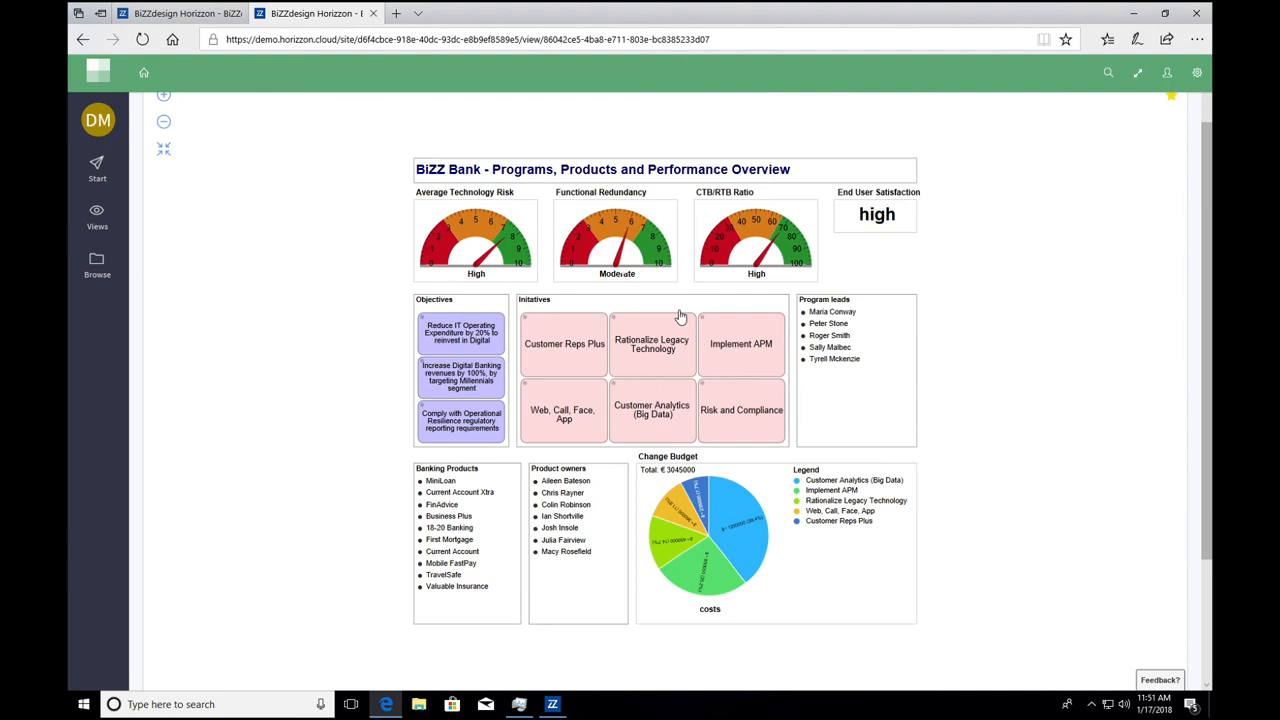
mouse_move(422, 352)
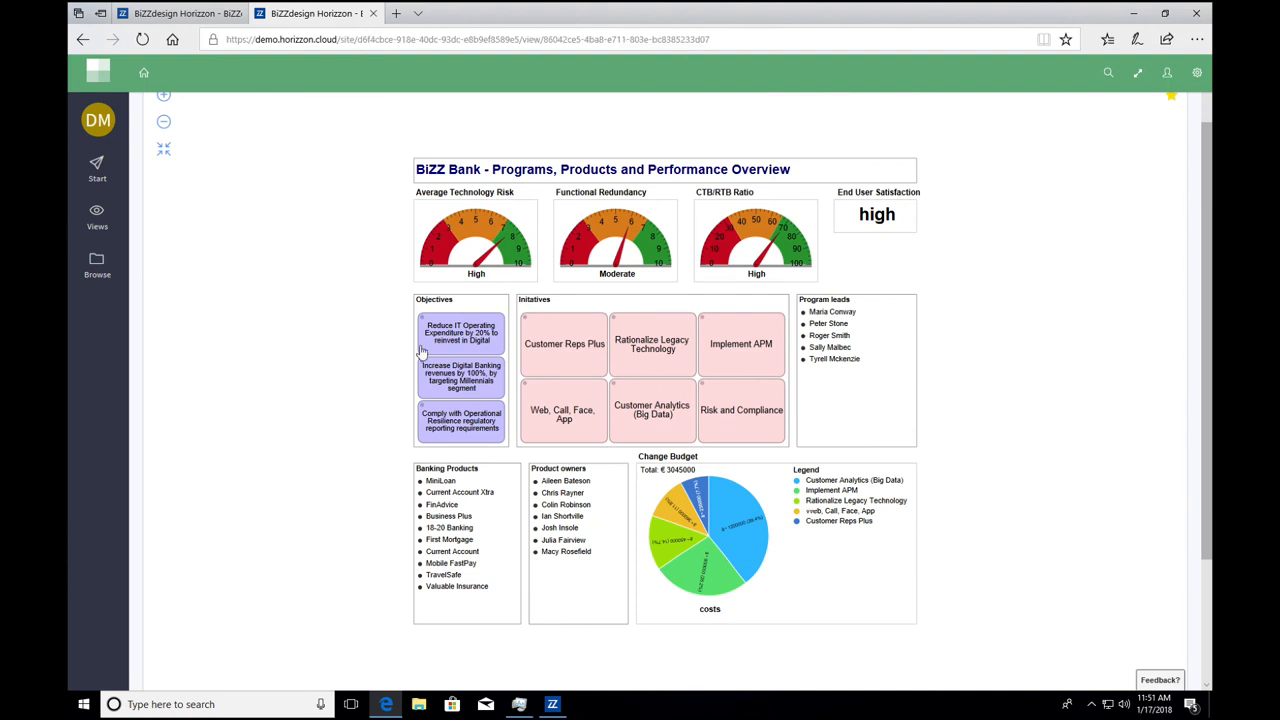
mouse_move(262, 254)
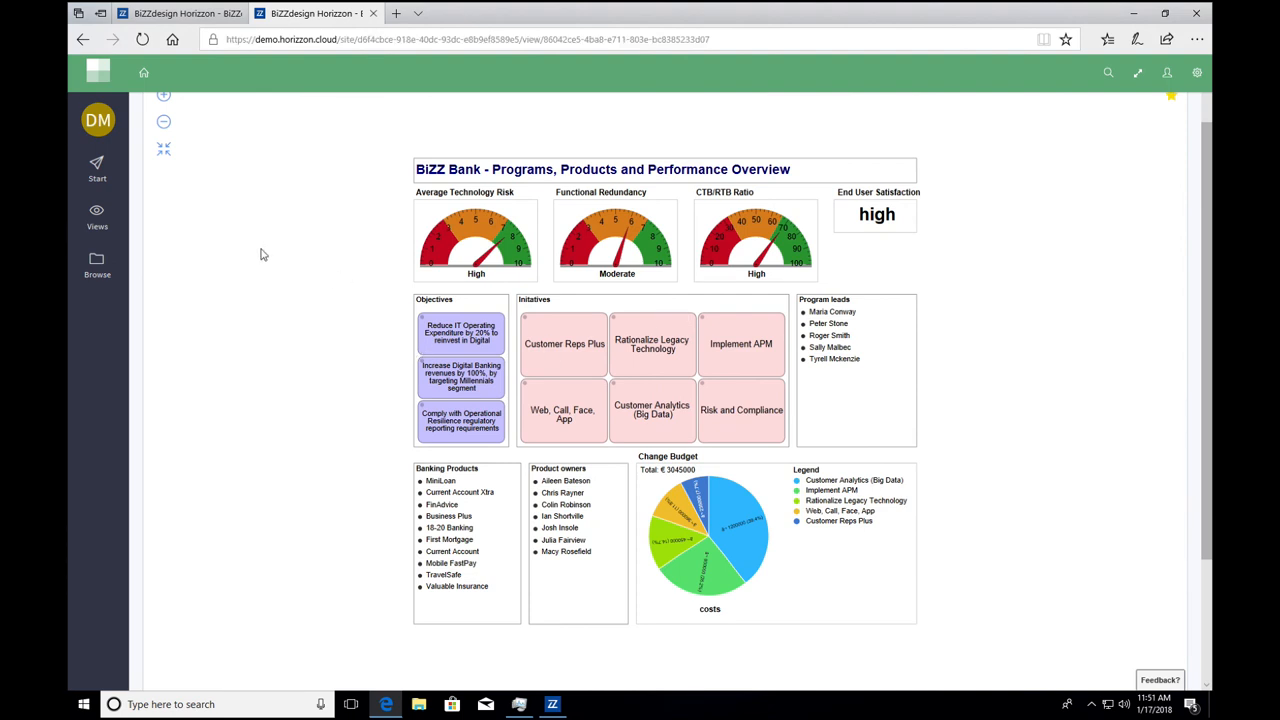
mouse_move(144, 104)
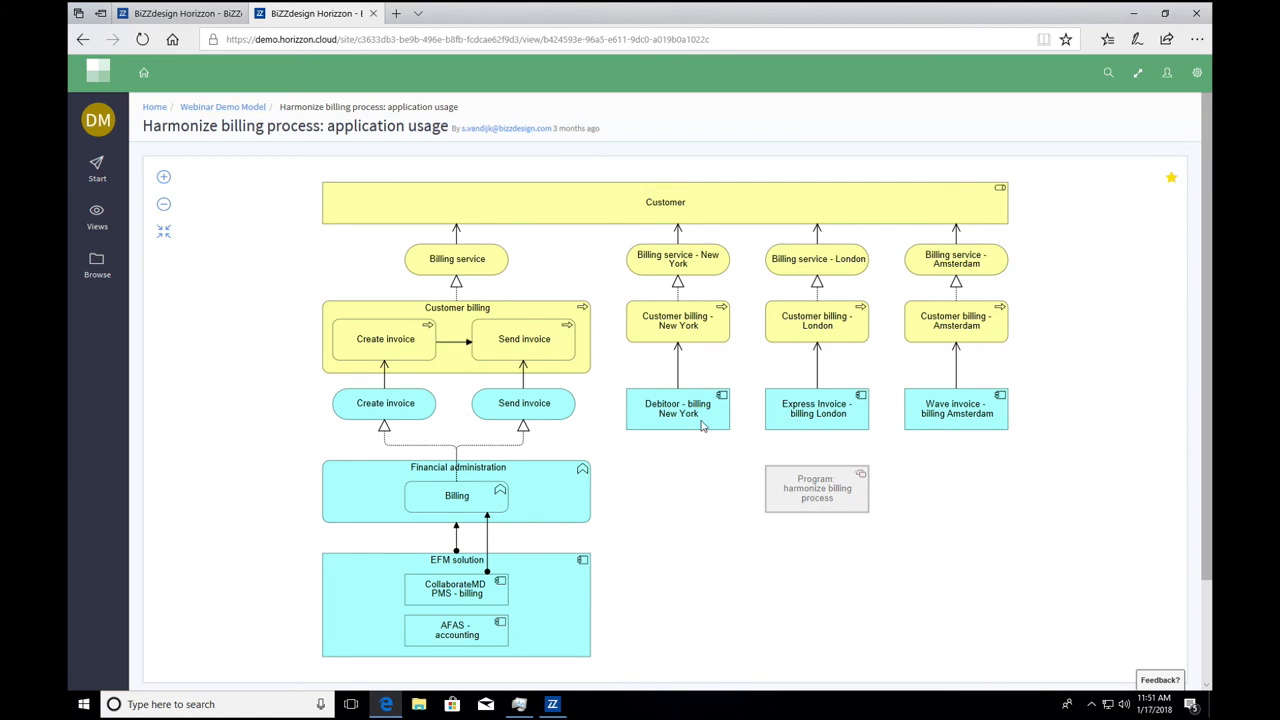
mouse_move(668, 414)
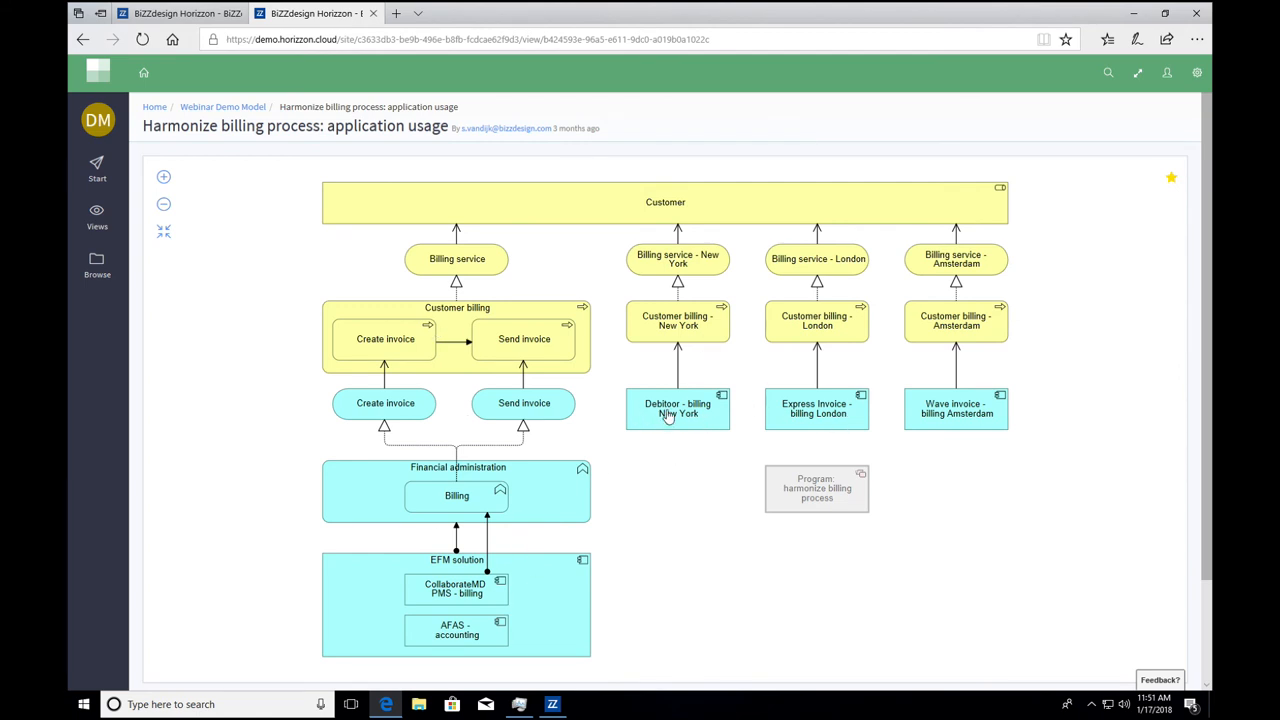
Colour the billing diagram by IT risk impact from Debitoor's properties and chart the applications' maintenance costs
left_click(676, 408)
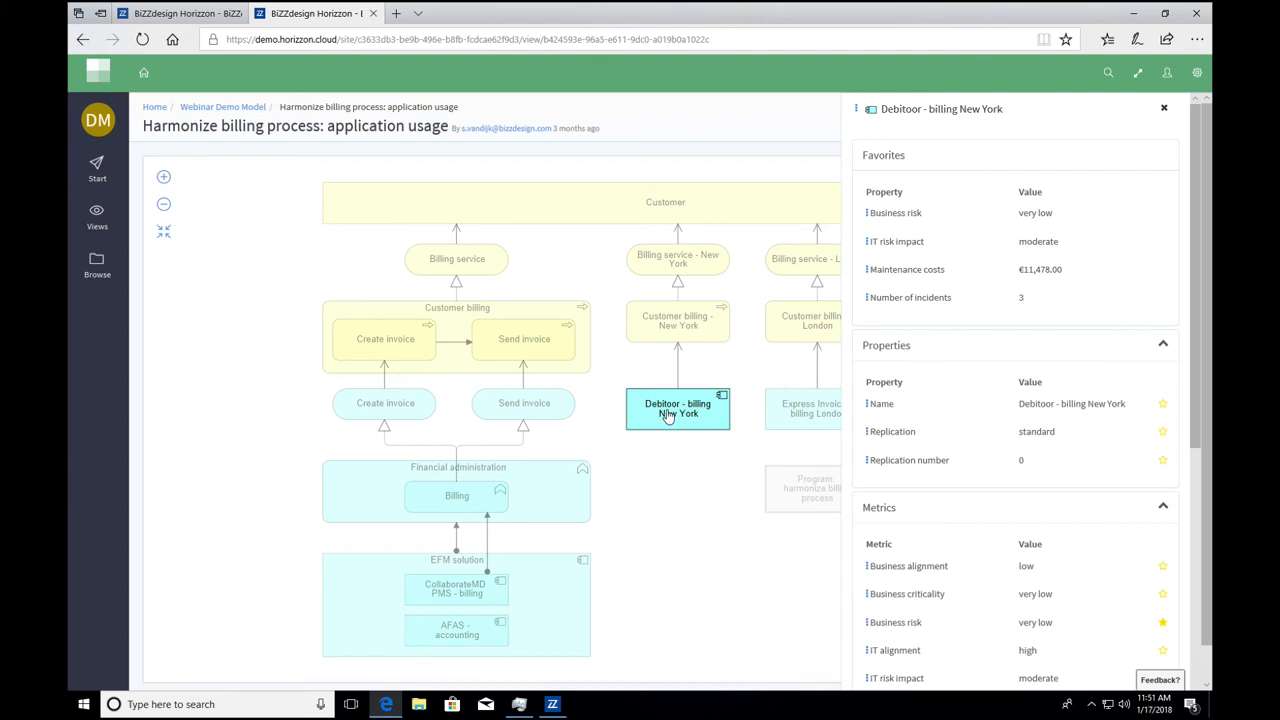
mouse_move(676, 420)
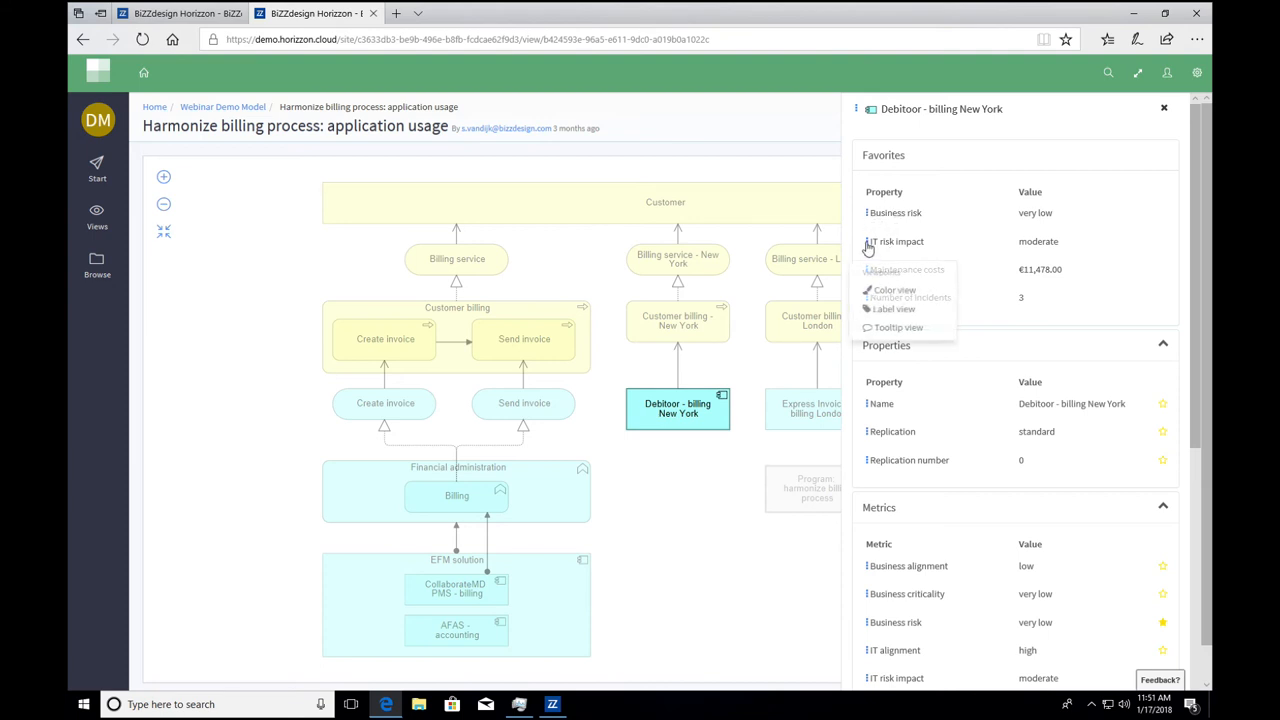
left_click(1164, 108)
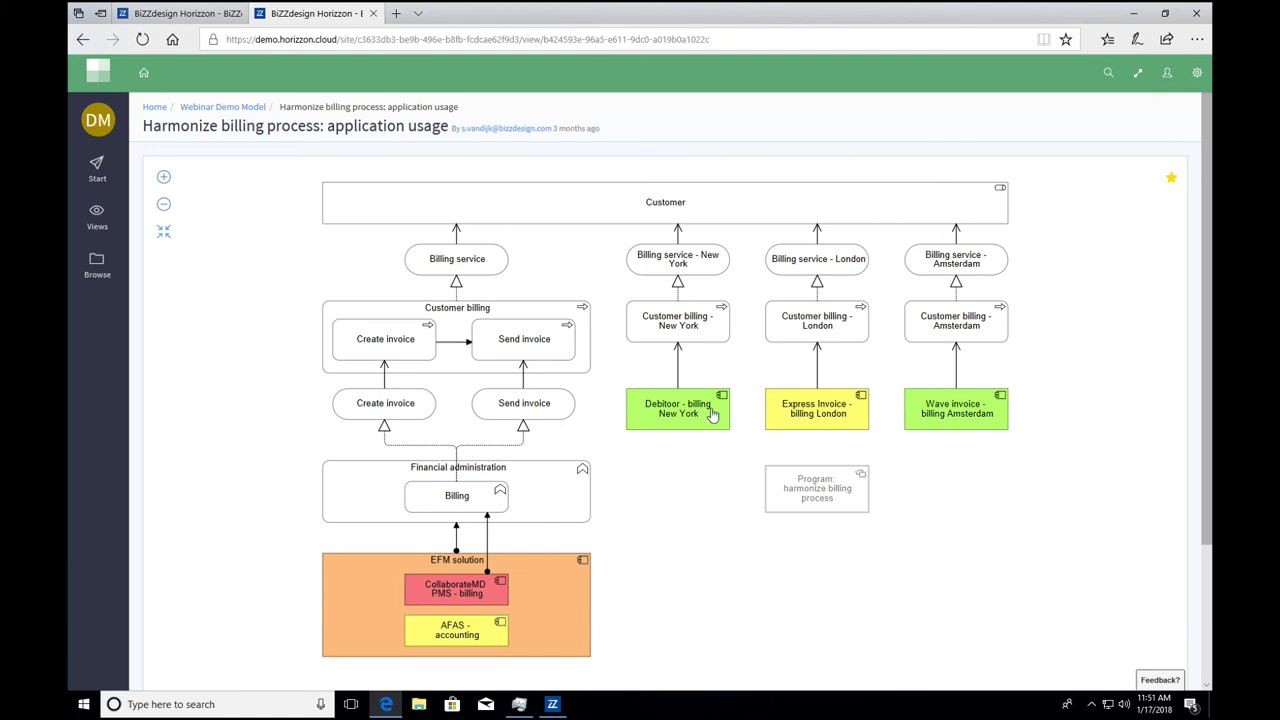
left_click(676, 408)
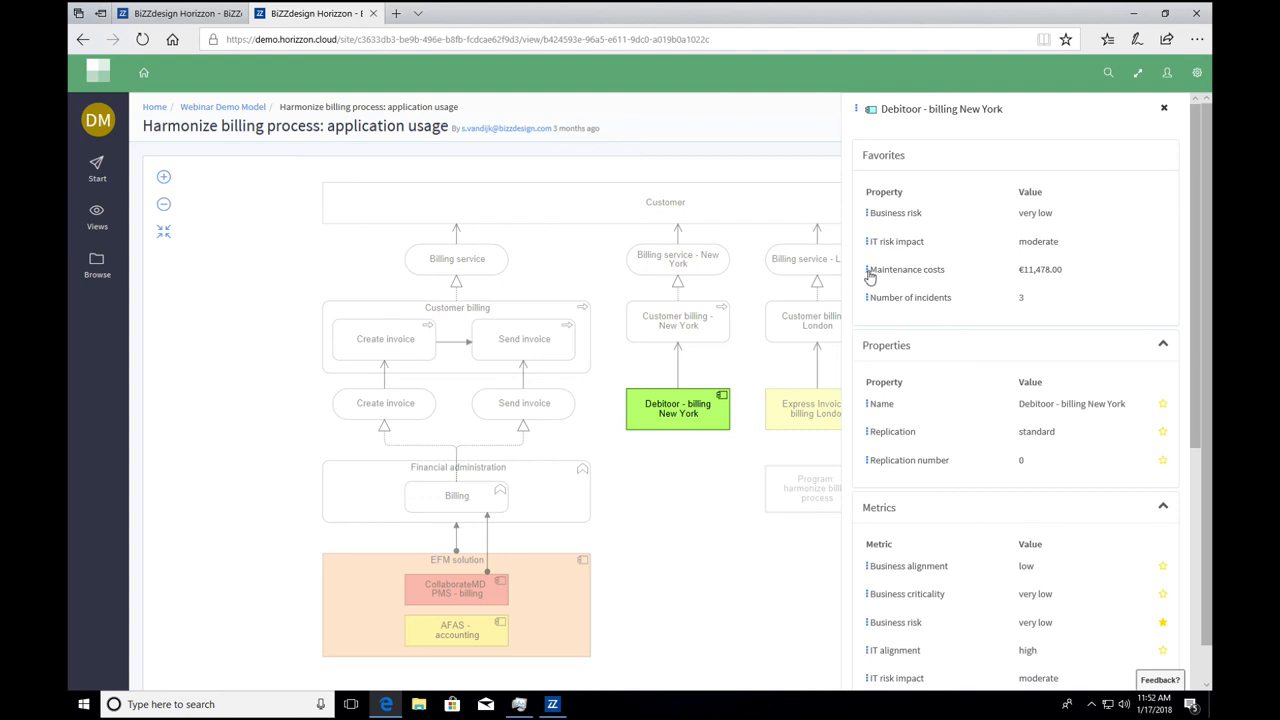
left_click(872, 278)
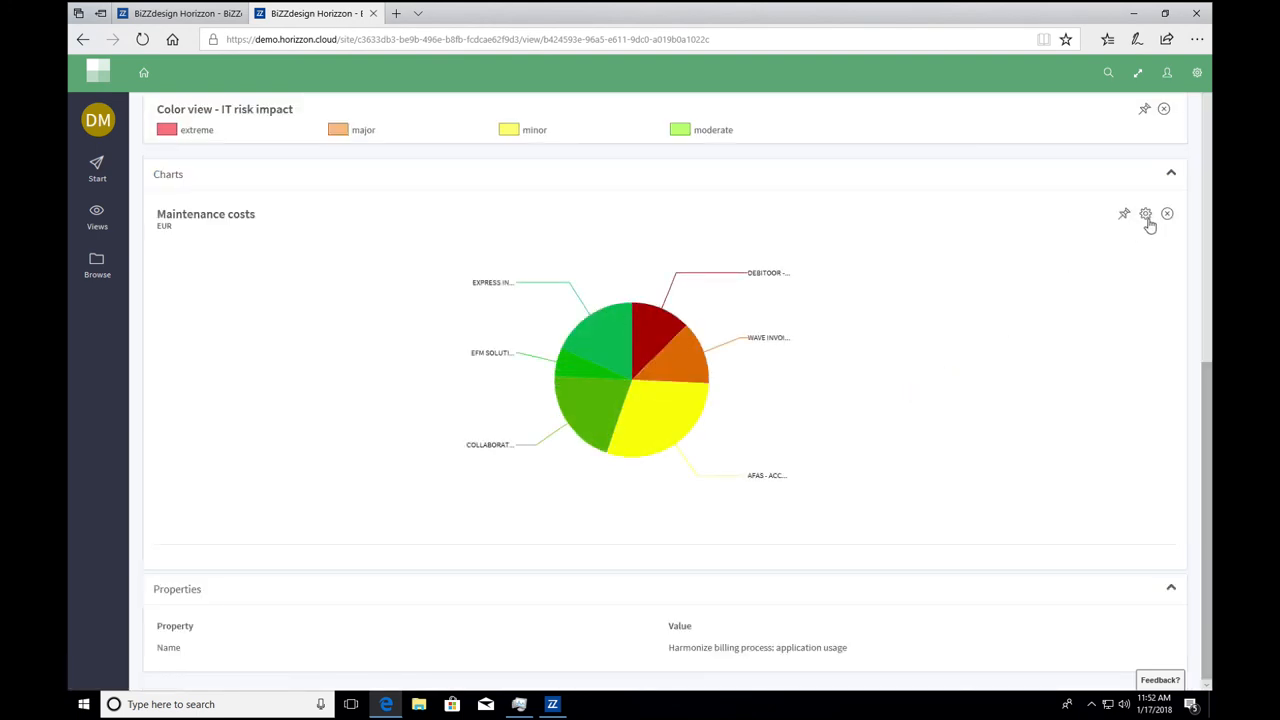
Switch the maintenance costs chart type through Treemap and Gauge to Scorecard
left_click(1144, 212)
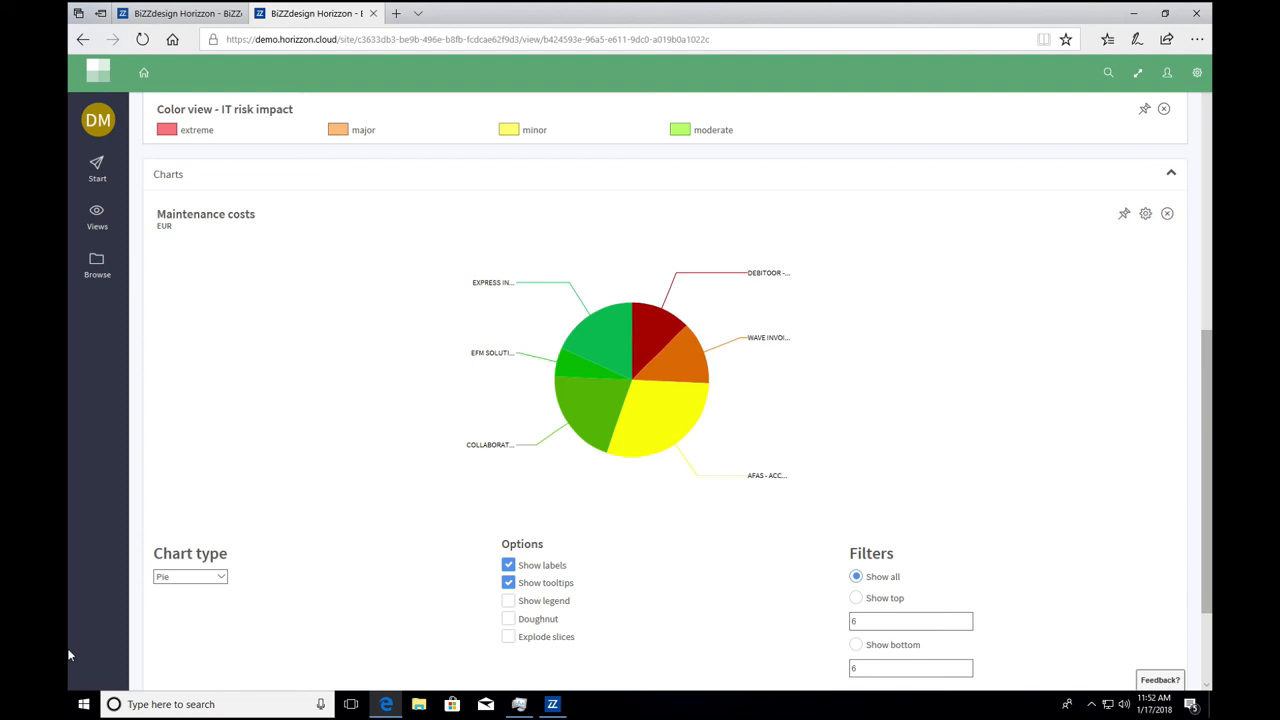
left_click(190, 576)
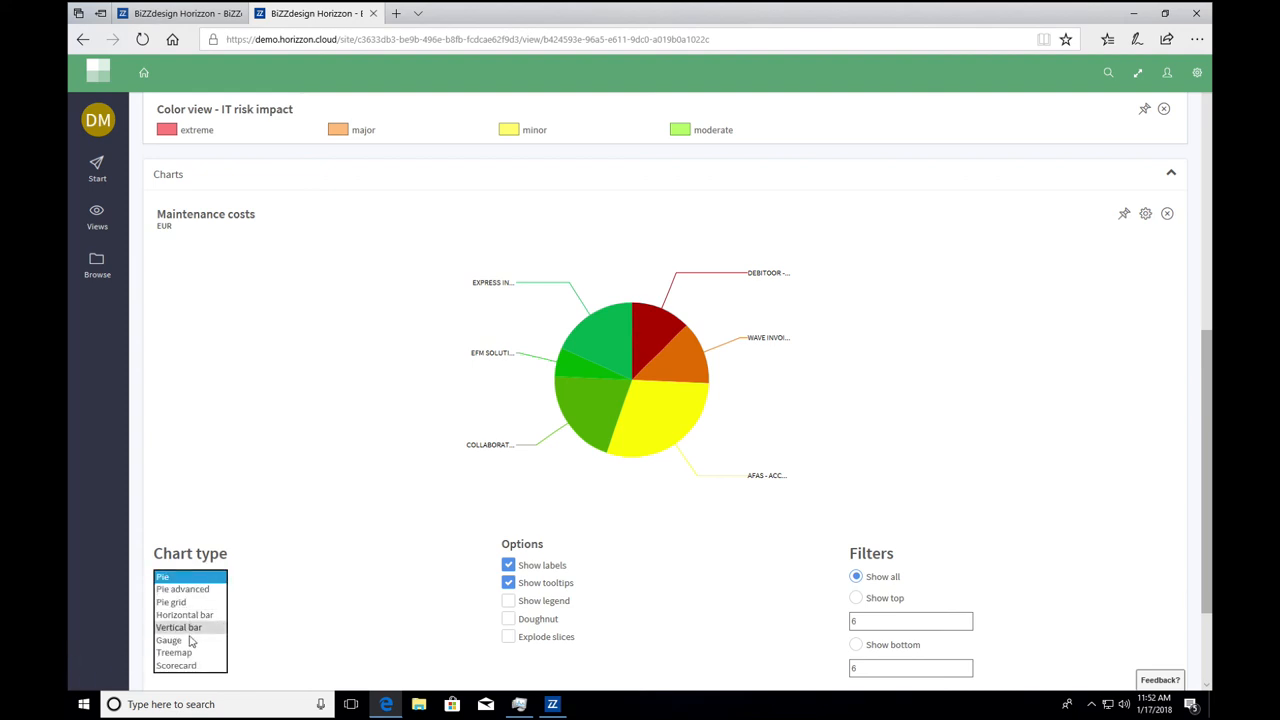
left_click(176, 664)
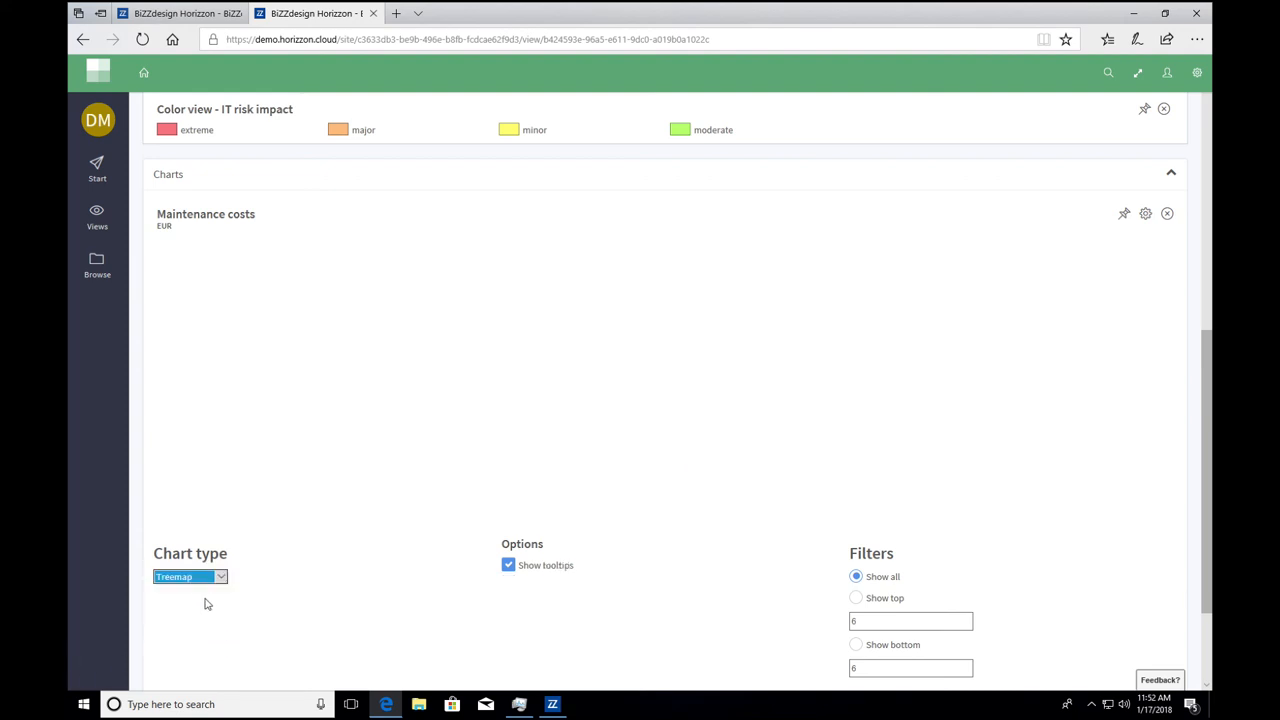
left_click(220, 576)
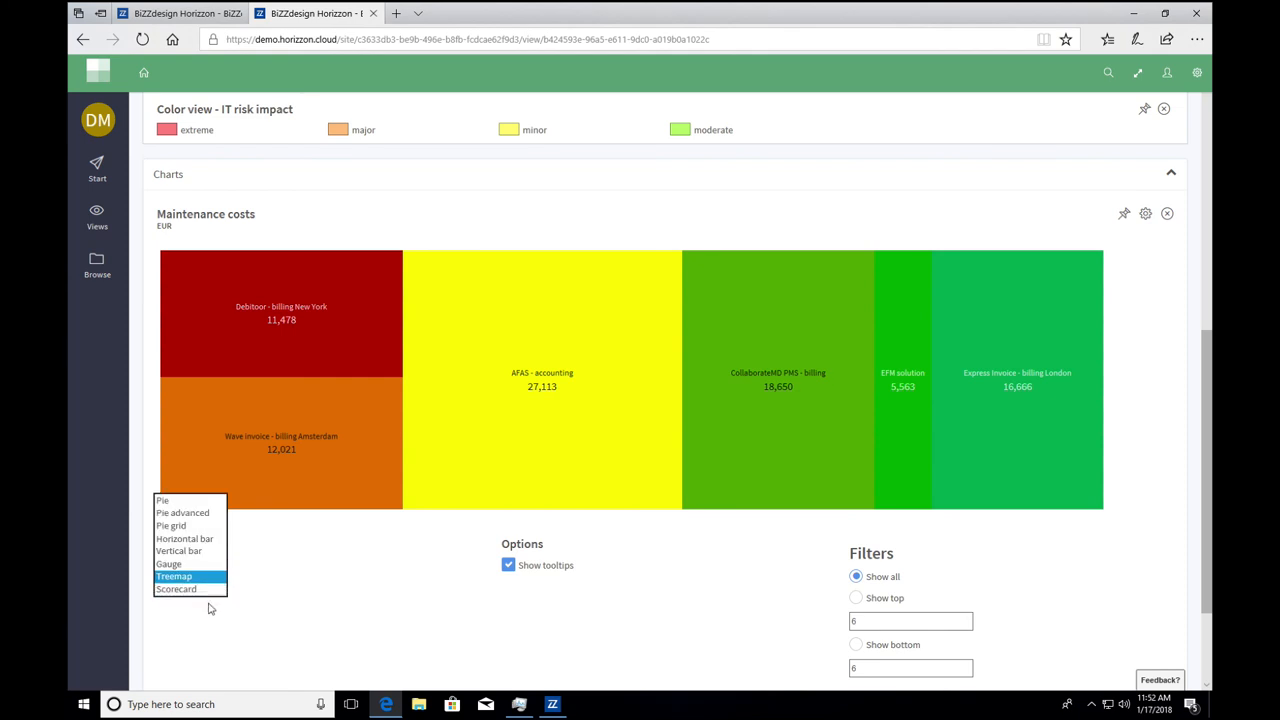
left_click(168, 564)
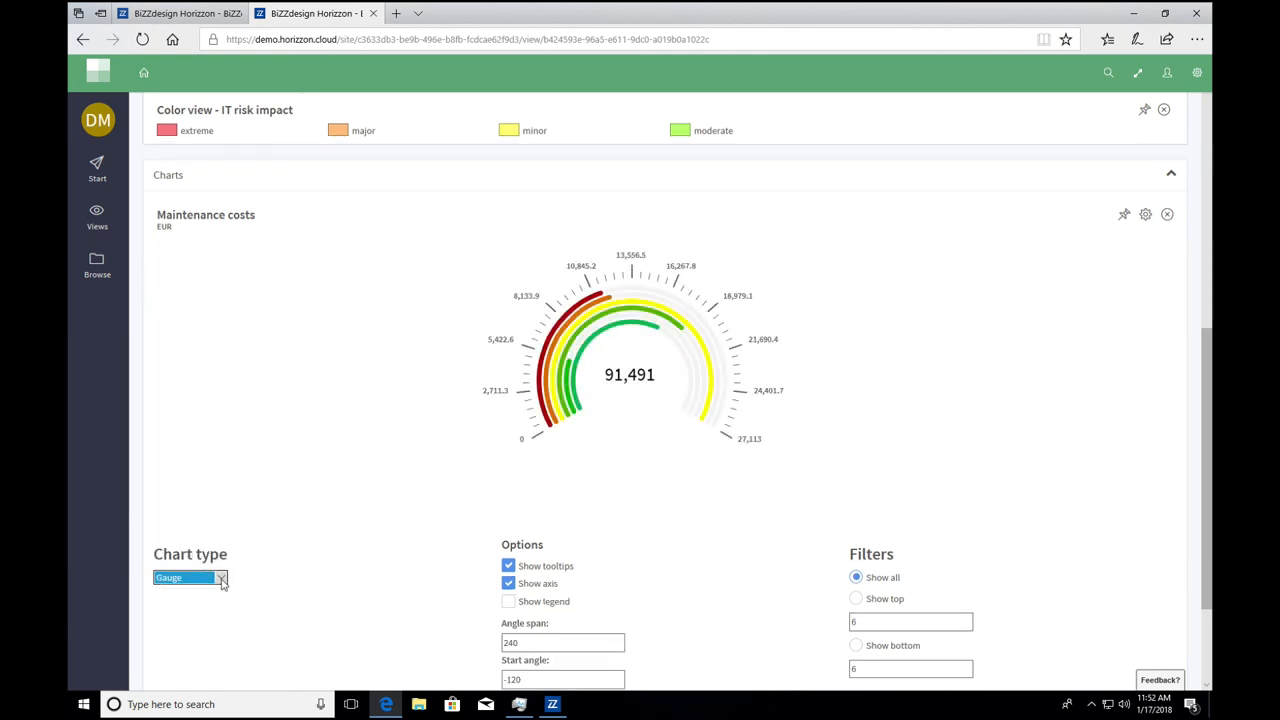
left_click(190, 576)
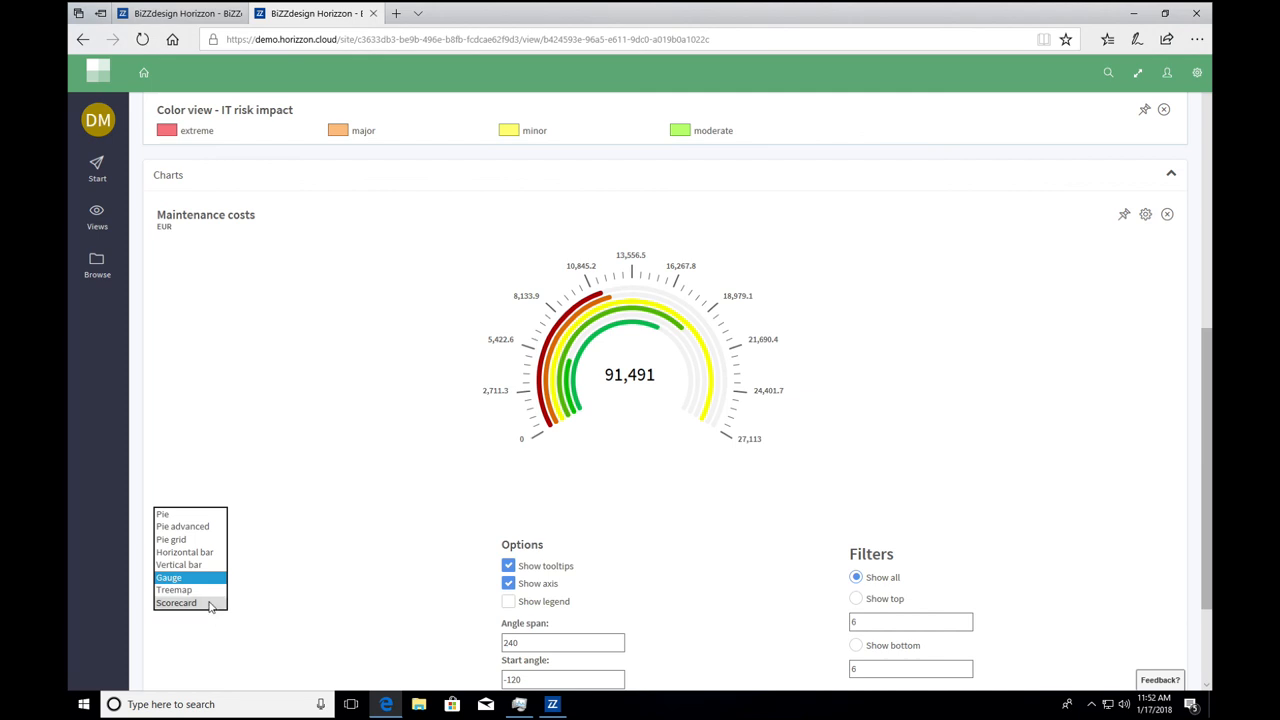
left_click(176, 602)
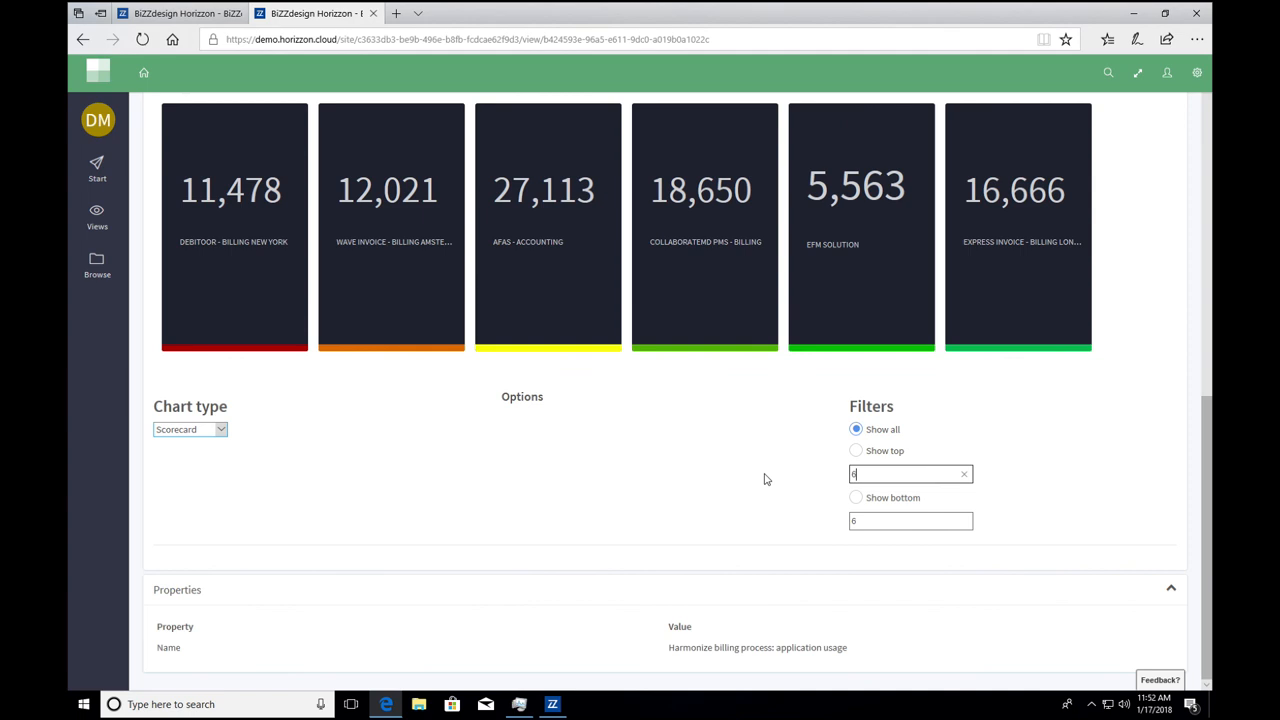
Filter the scorecard to show only the top three highest-cost applications
left_click(856, 450)
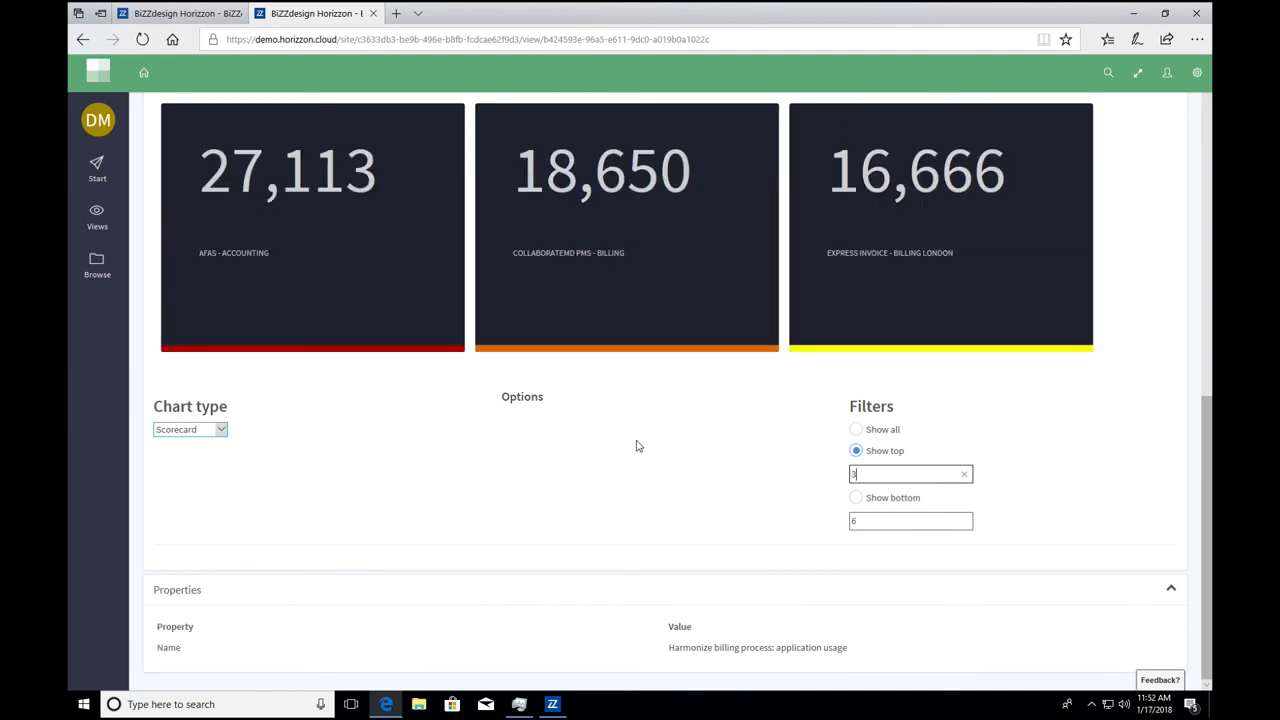